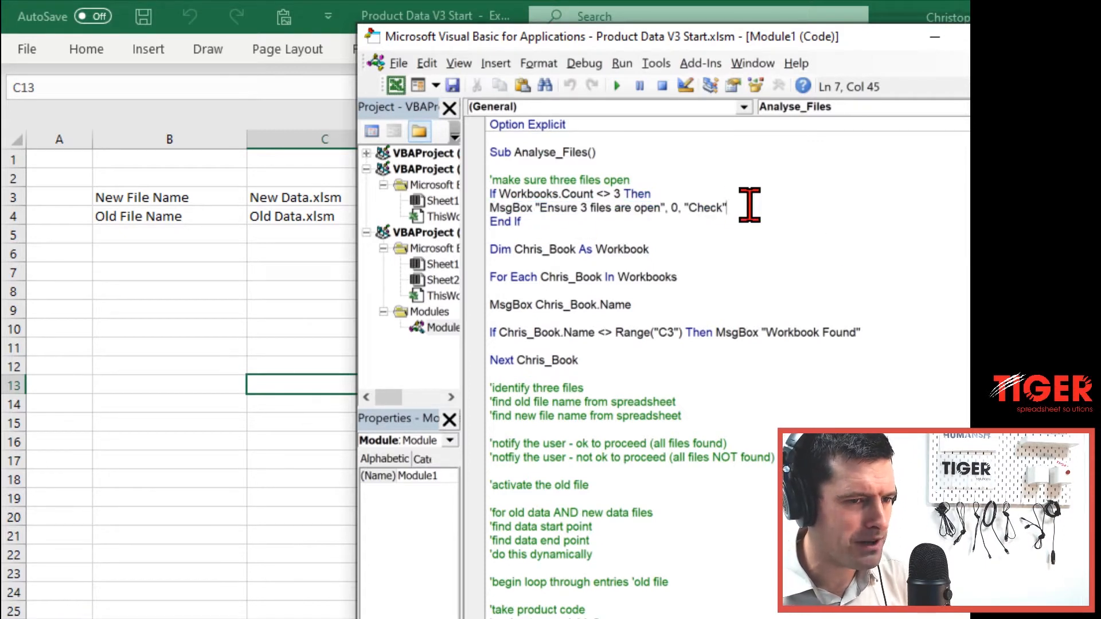
# - Add a new line below the 'Ensure 3 files are open' MsgBox and begin typing Exit Sub
pyautogui.click(578, 359)
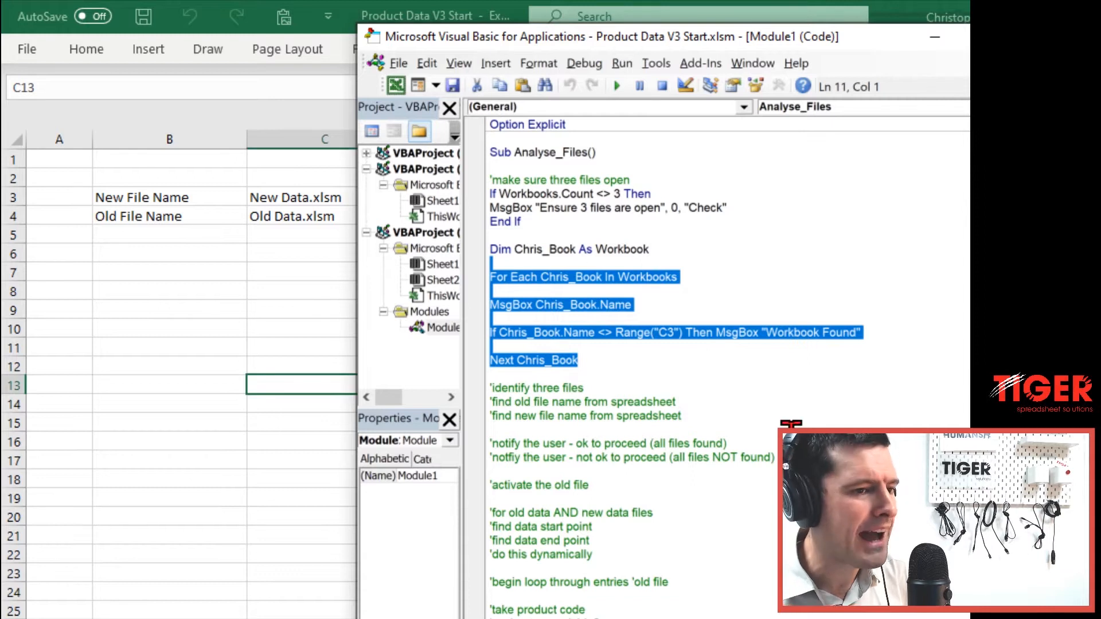
pyautogui.click(727, 208)
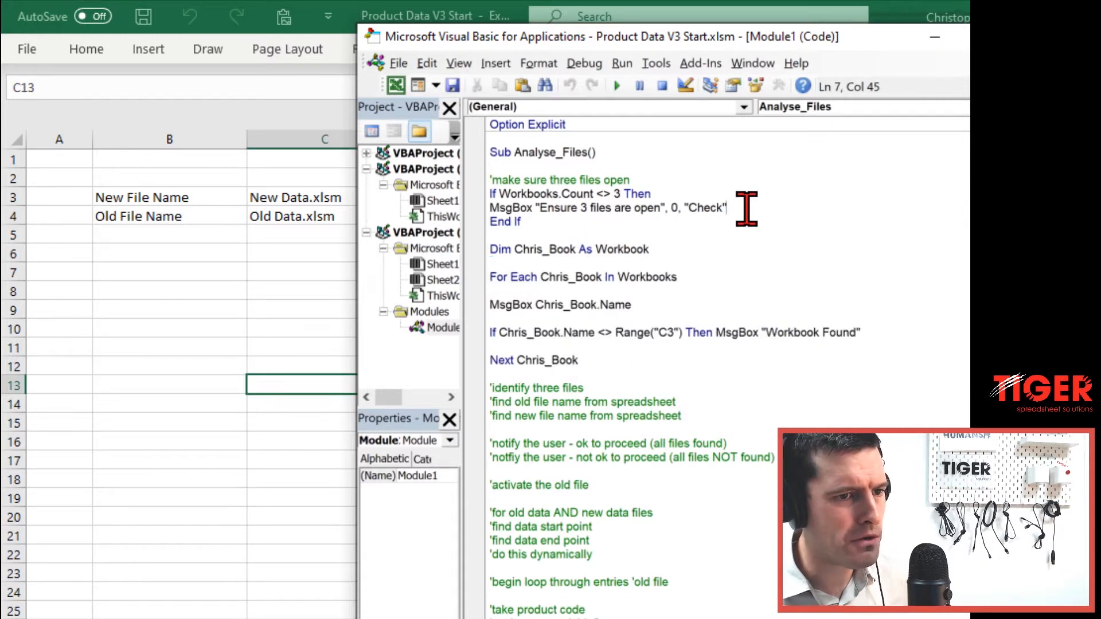
pyautogui.write('R')
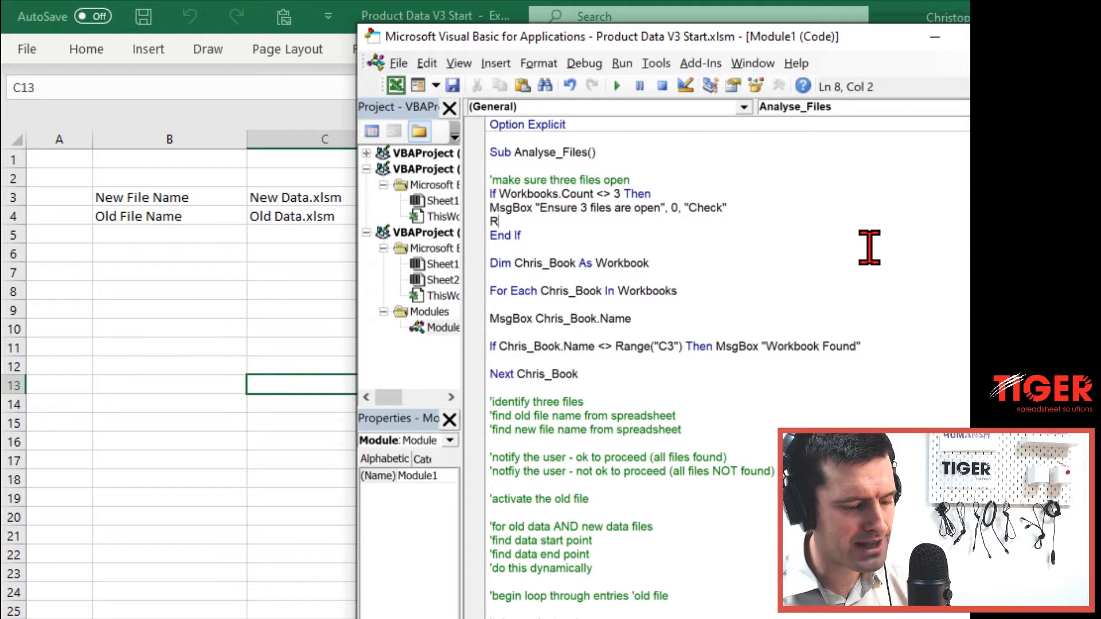
pyautogui.press('Backspace')
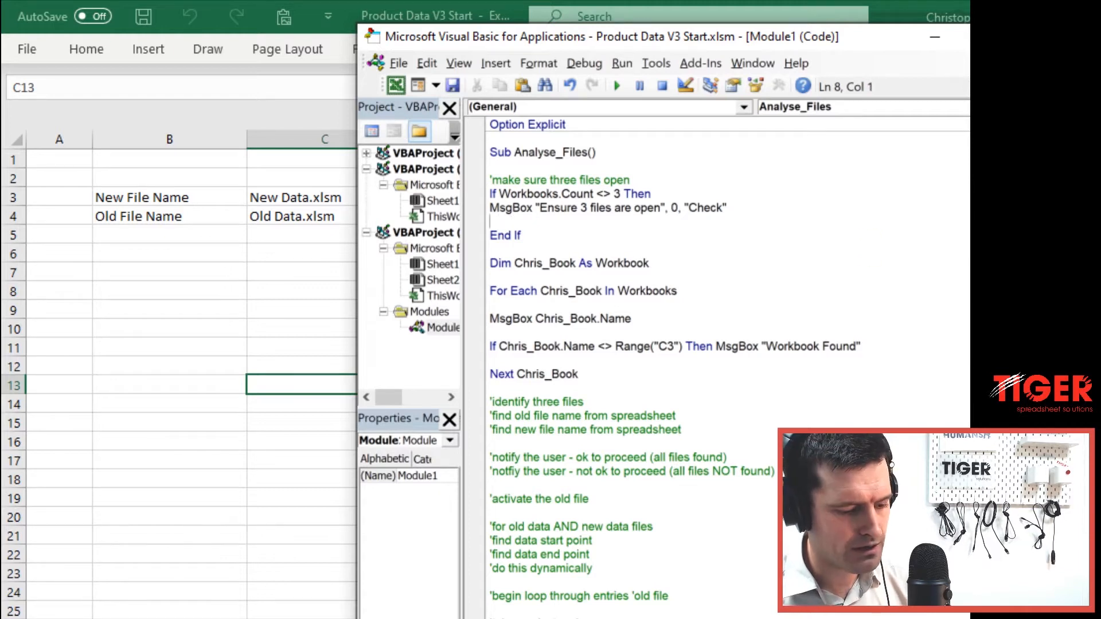
pyautogui.write('Ex')
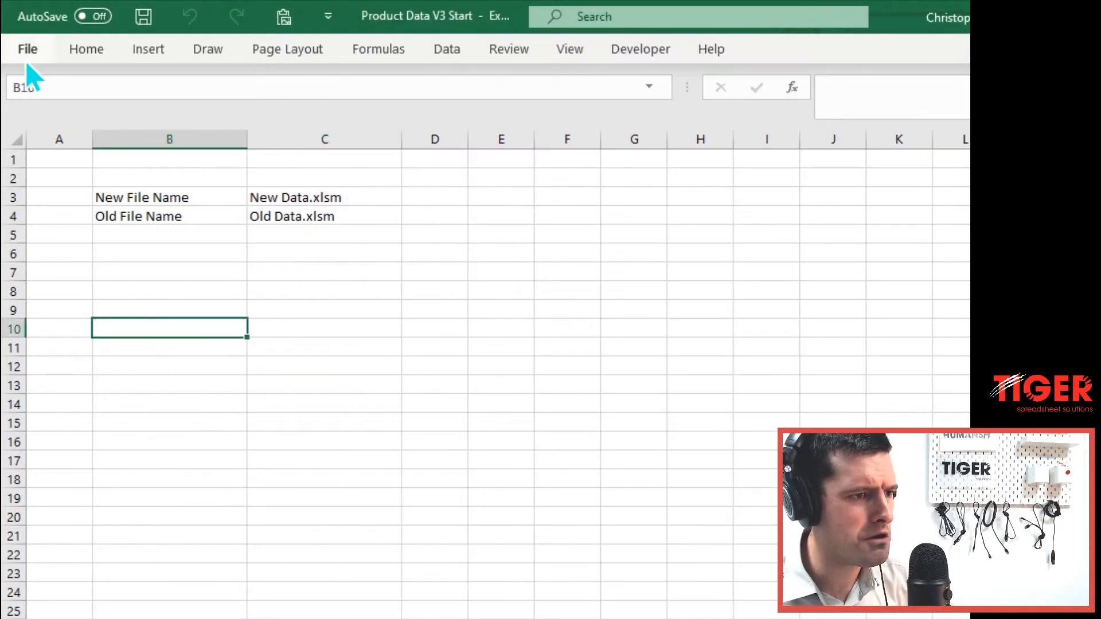
pyautogui.click(27, 49)
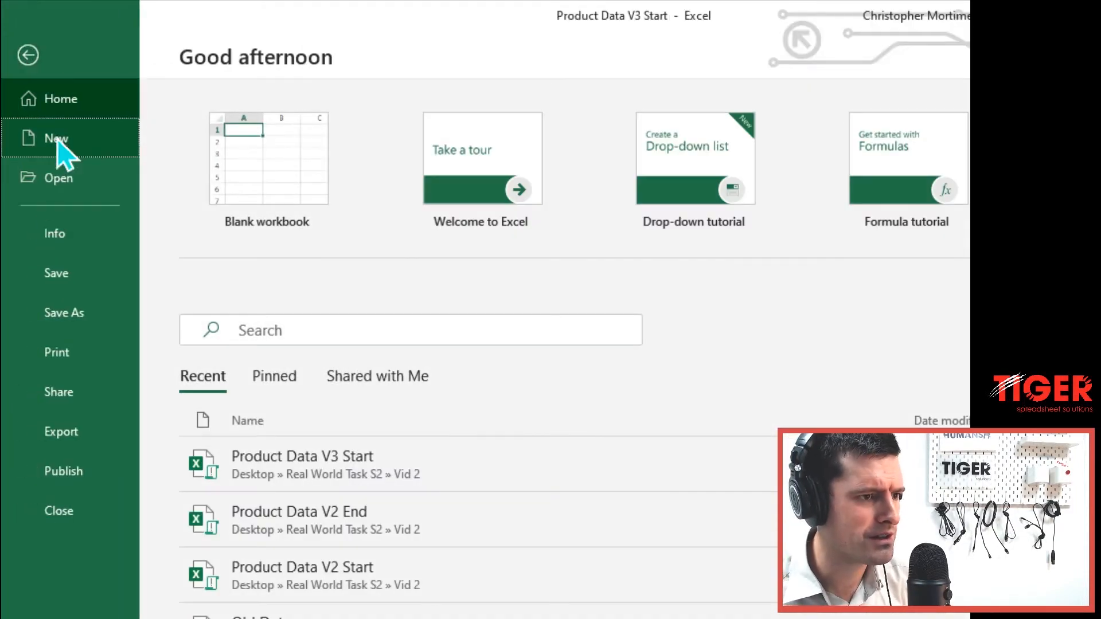
pyautogui.click(27, 55)
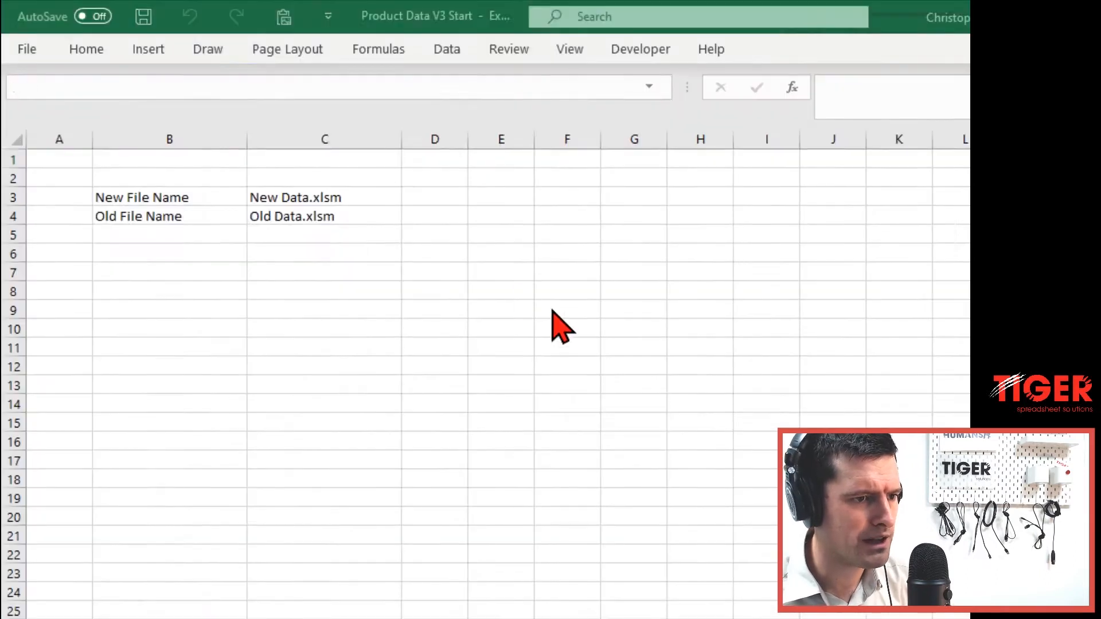
pyautogui.click(324, 309)
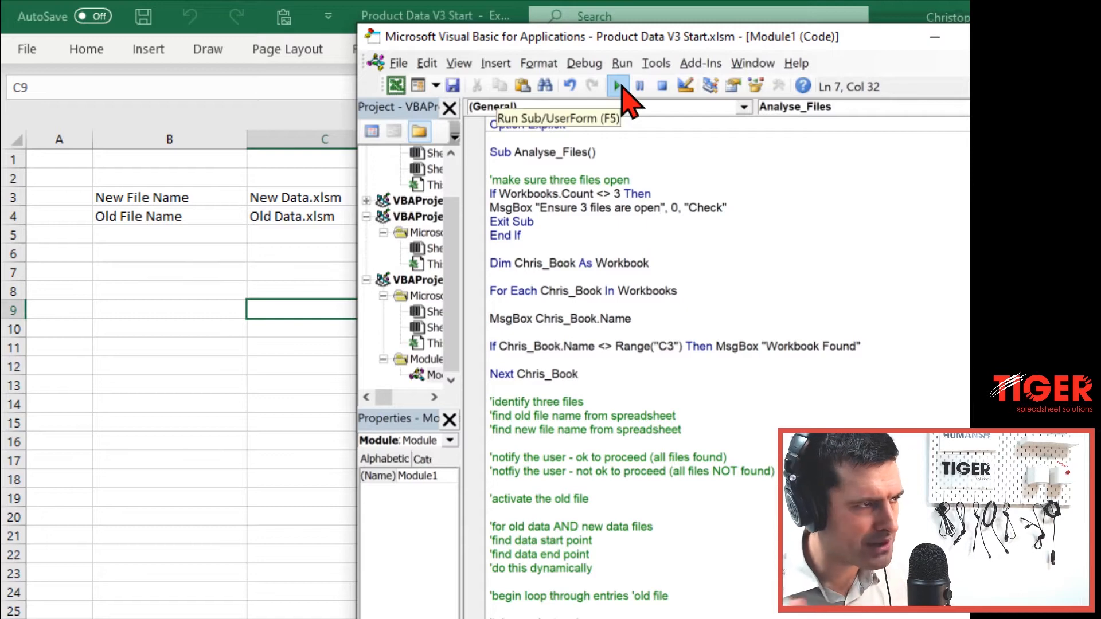
# - Run Analyse_Files, dismiss the three-files warning, and step into the code with F8
pyautogui.click(616, 86)
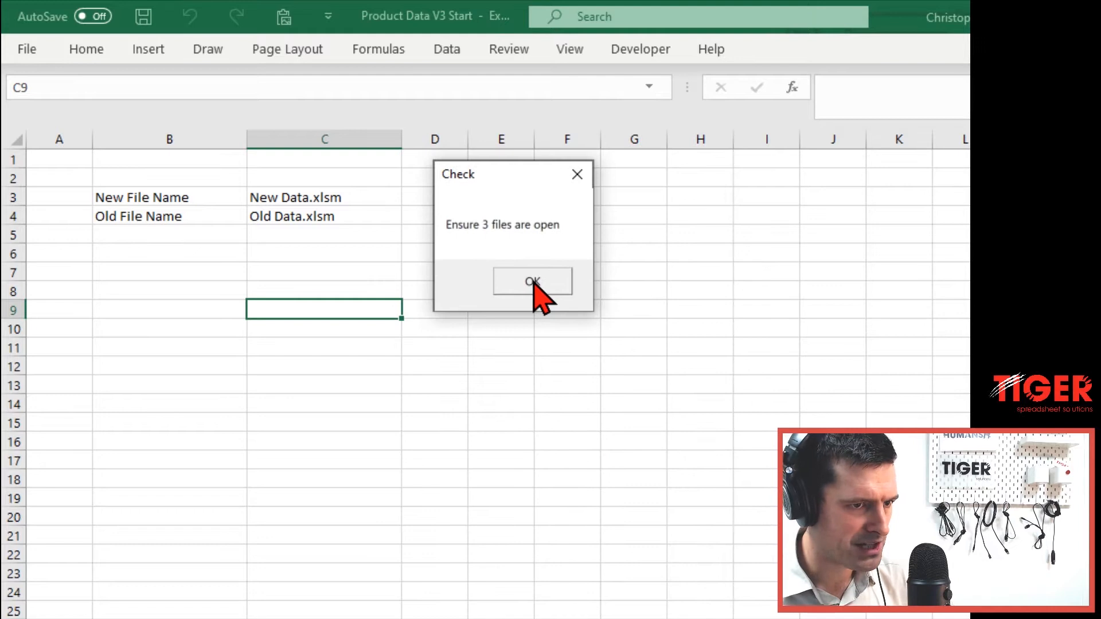
pyautogui.click(531, 281)
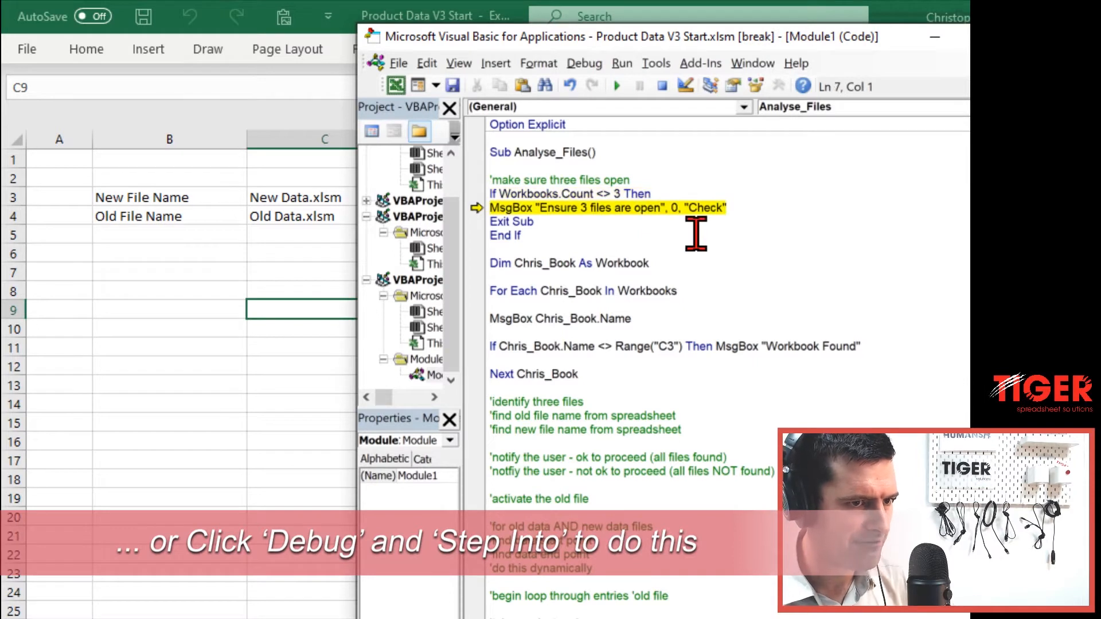
pyautogui.press('F8')
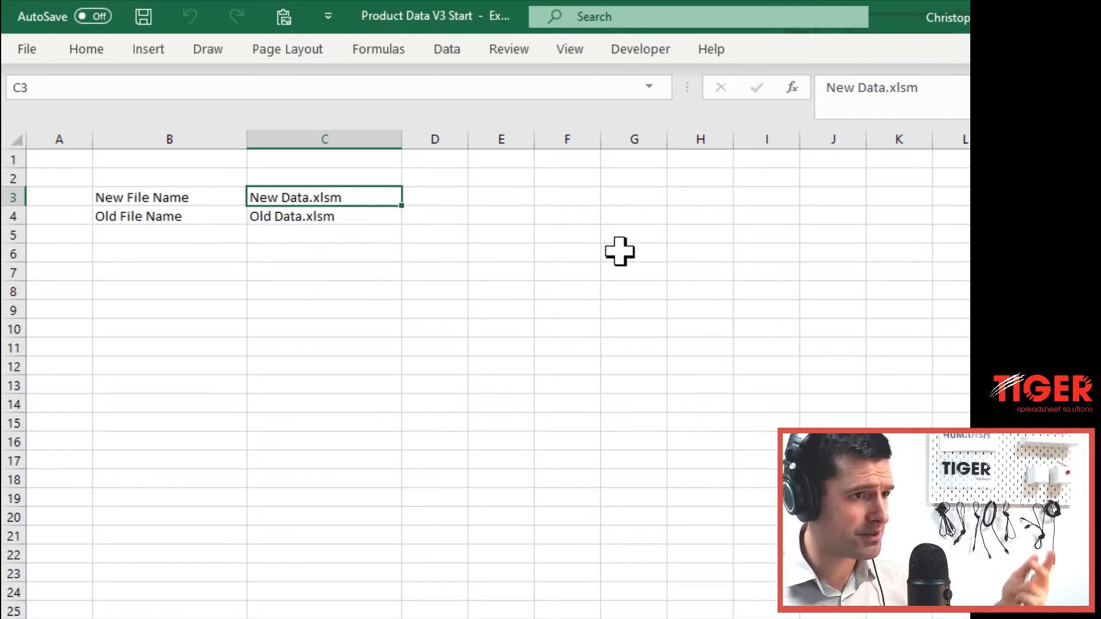
pyautogui.click(324, 216)
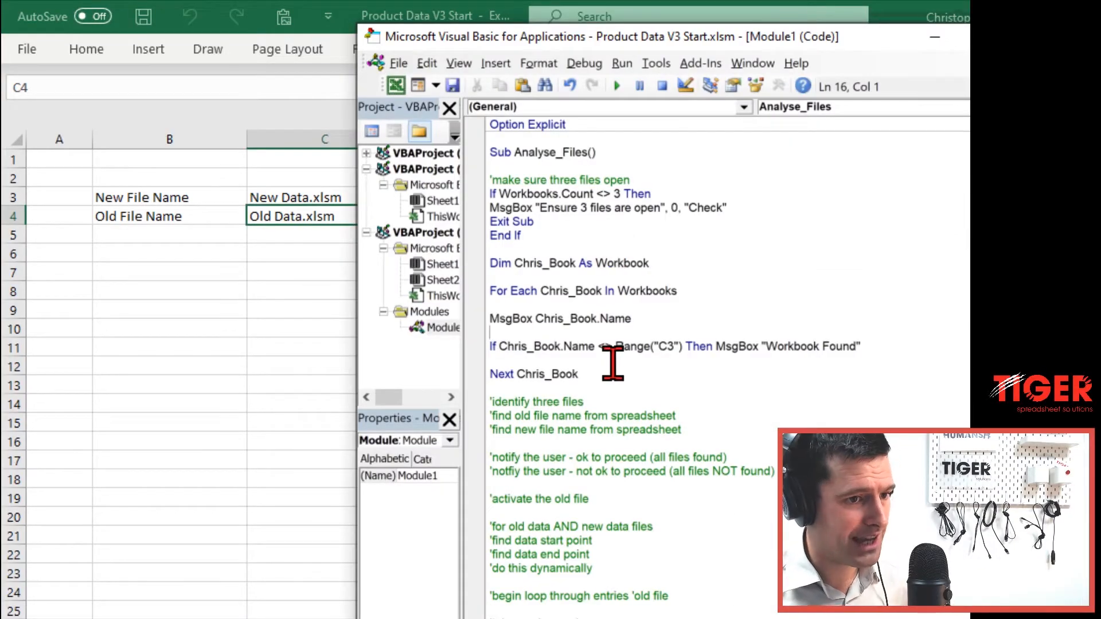
# - Replace the Then clause with 'And _' and add a Chris_Book.Name <> Range("C4") comparison
pyautogui.click(858, 347)
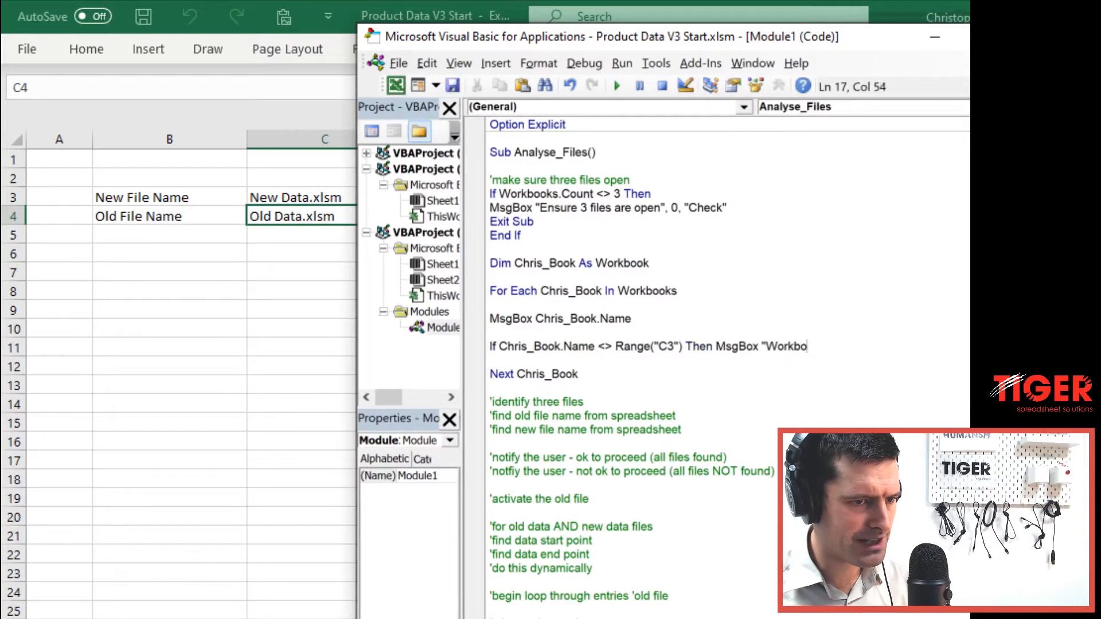
pyautogui.press('Backspace')
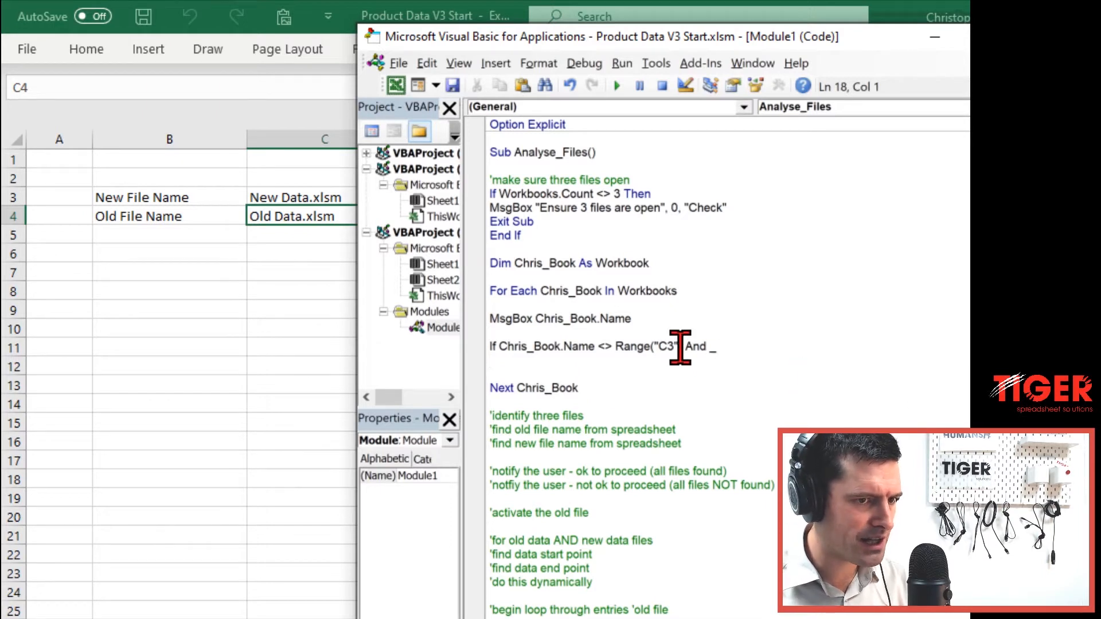
pyautogui.moveTo(506, 346); pyautogui.dragTo(678, 347)
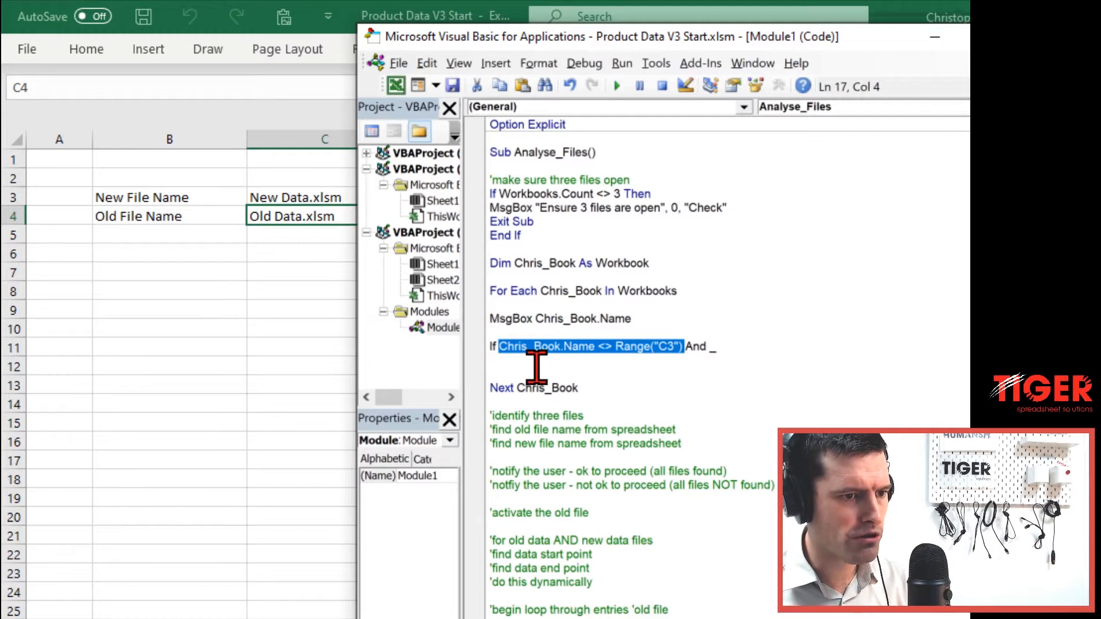
pyautogui.write('Chris_Book.Name <> Range("C3")')
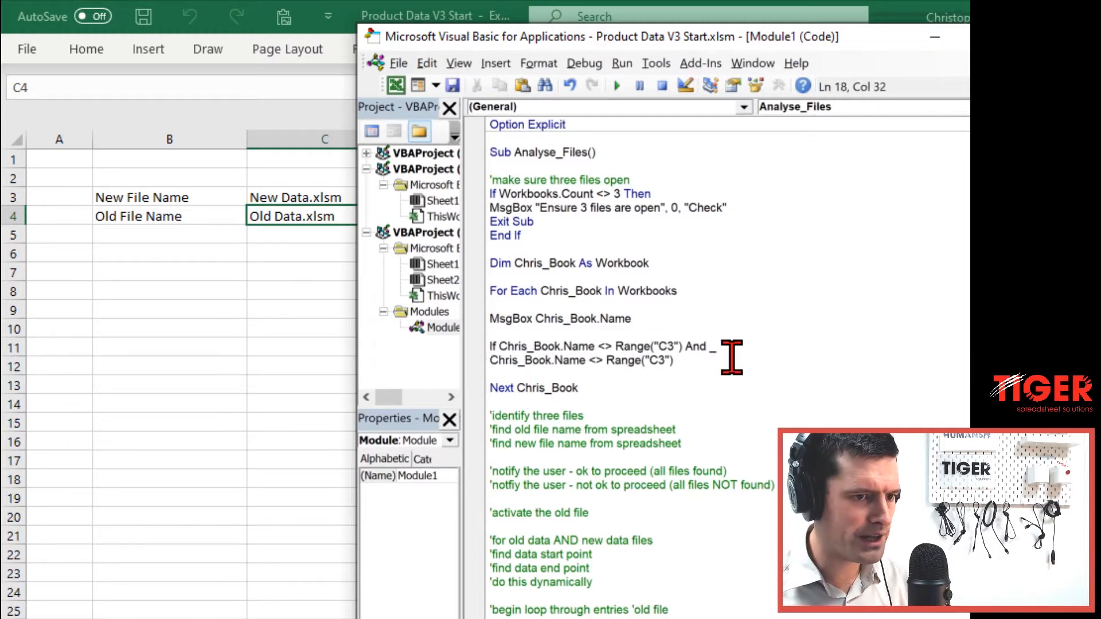
pyautogui.write('C4')
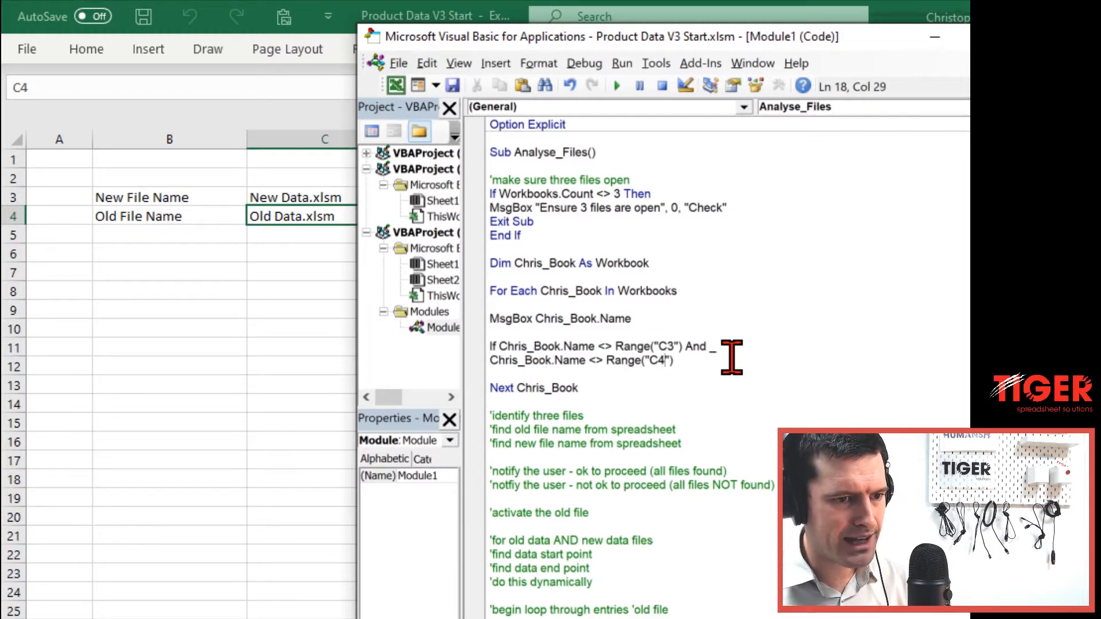
pyautogui.write('And _')
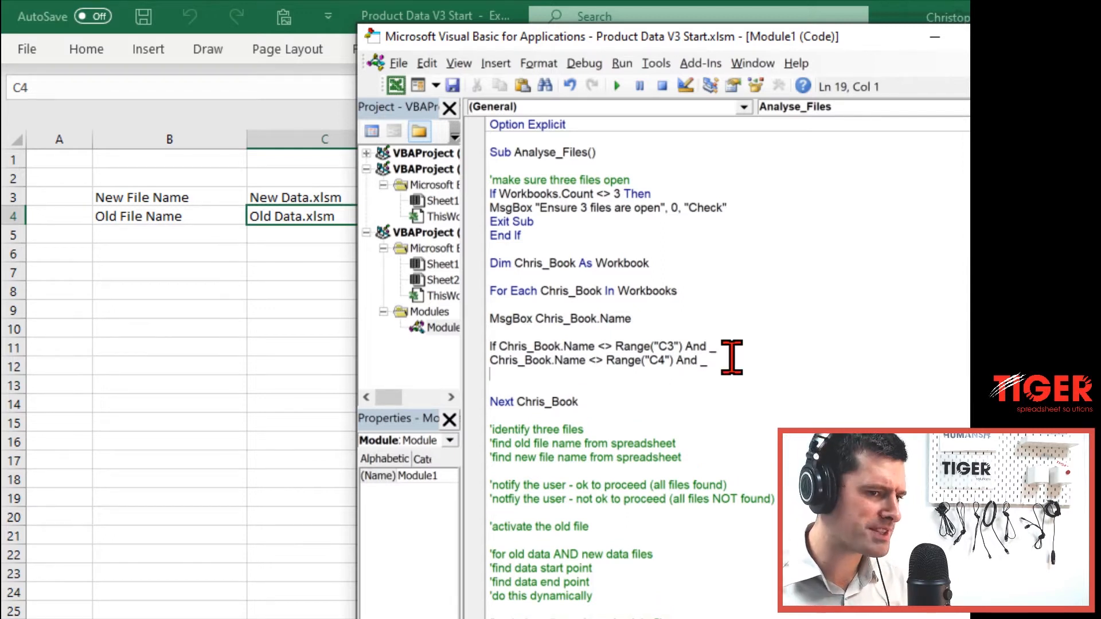
pyautogui.doubleClick(538, 360)
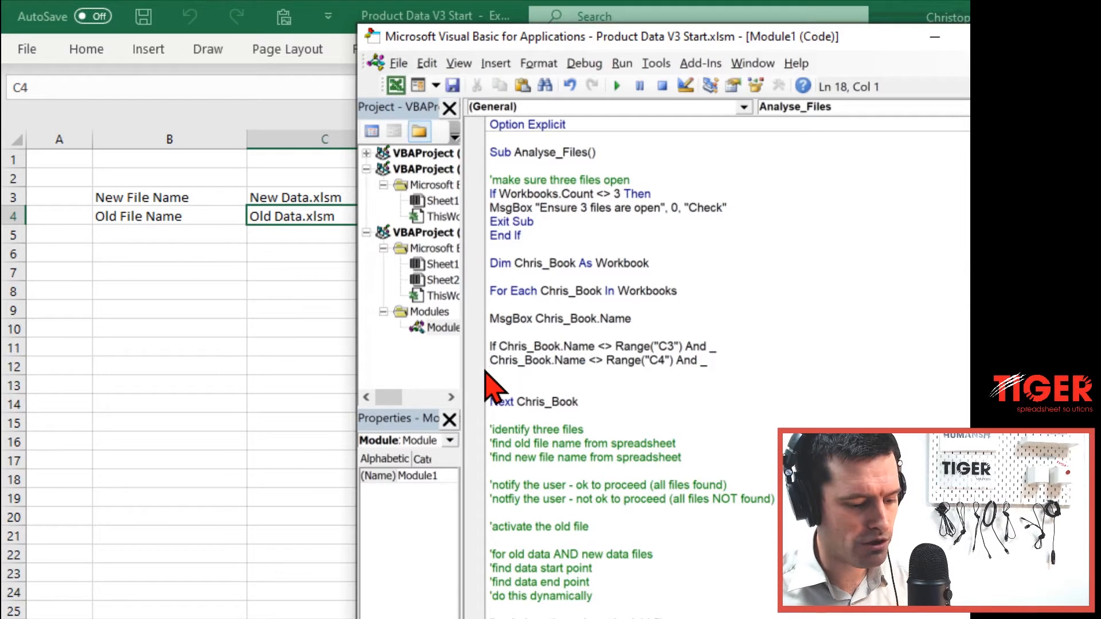
# - Type 'Chris_Book.Name <> ThisWorkbook.name' on the condition's third line
pyautogui.write('Chris_Book.Name <>')
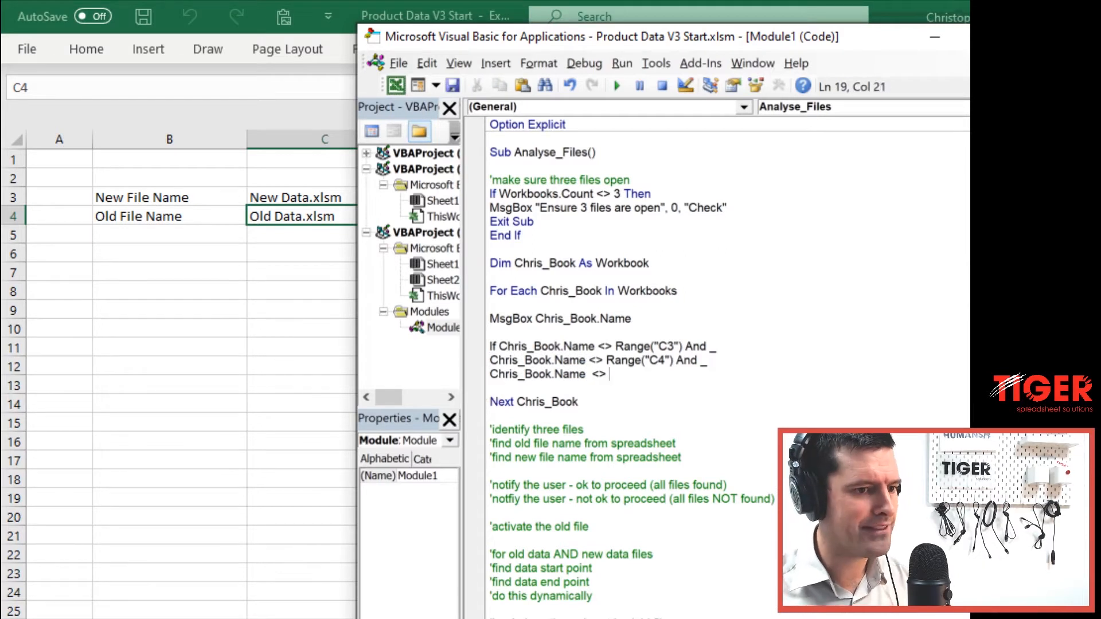
pyautogui.write('ThisWor')
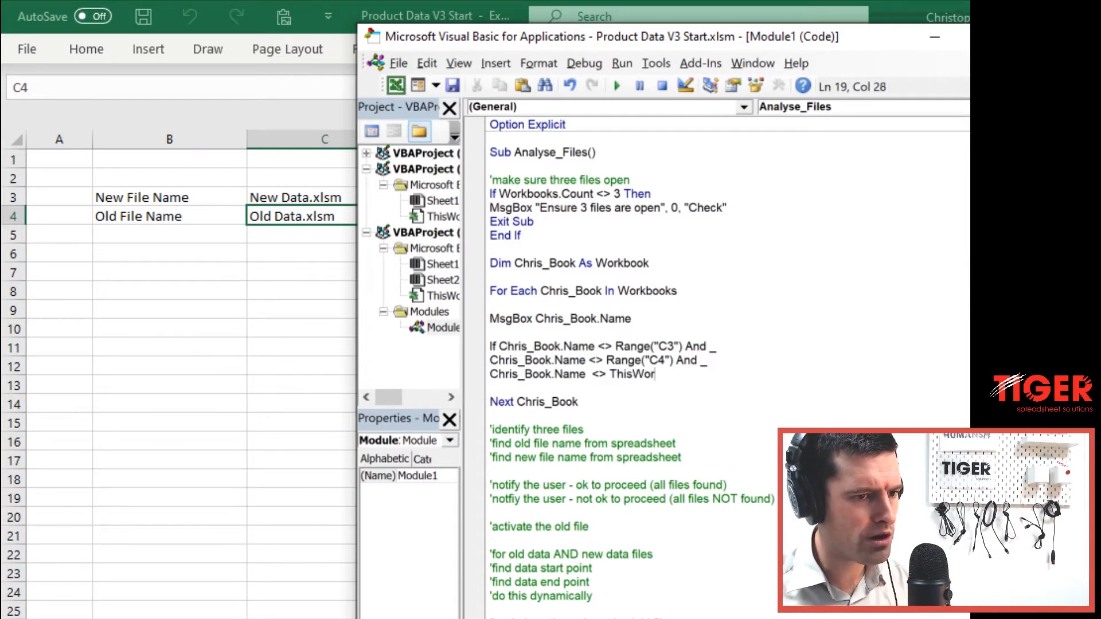
pyautogui.write('.name')
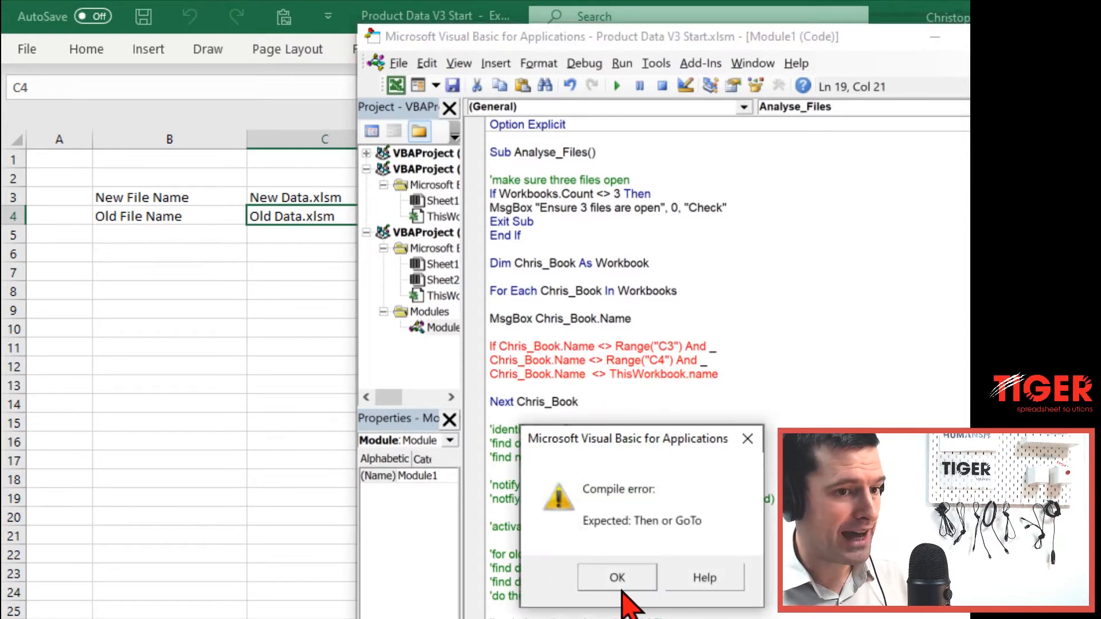
# - Dismiss the compile error, end the condition with Then, add End If, and start a MsgBox
pyautogui.click(616, 577)
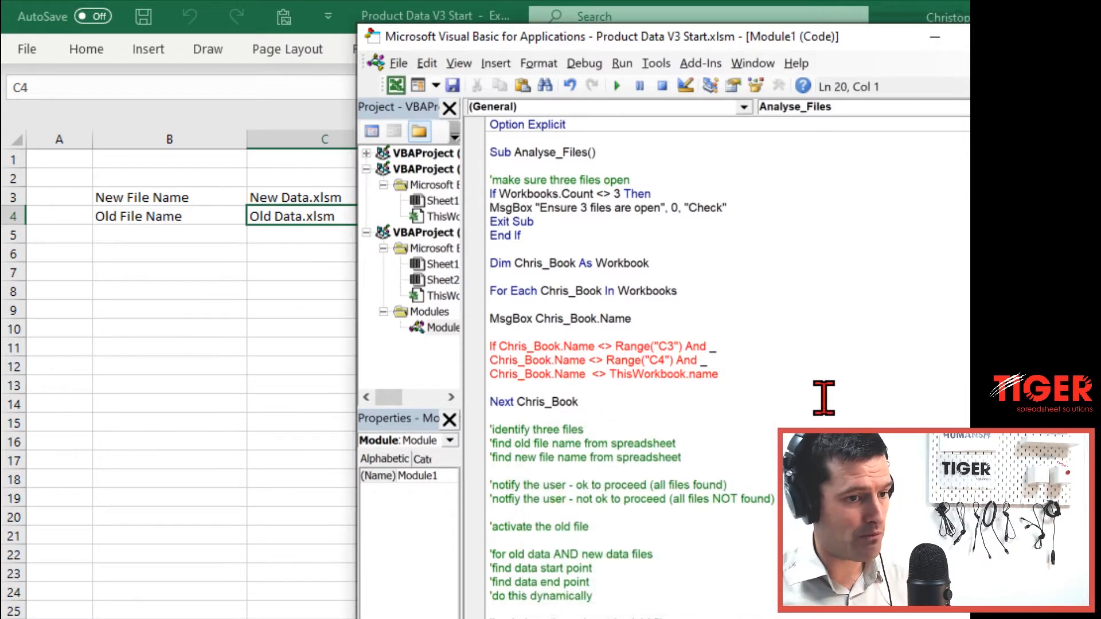
pyautogui.write('t')
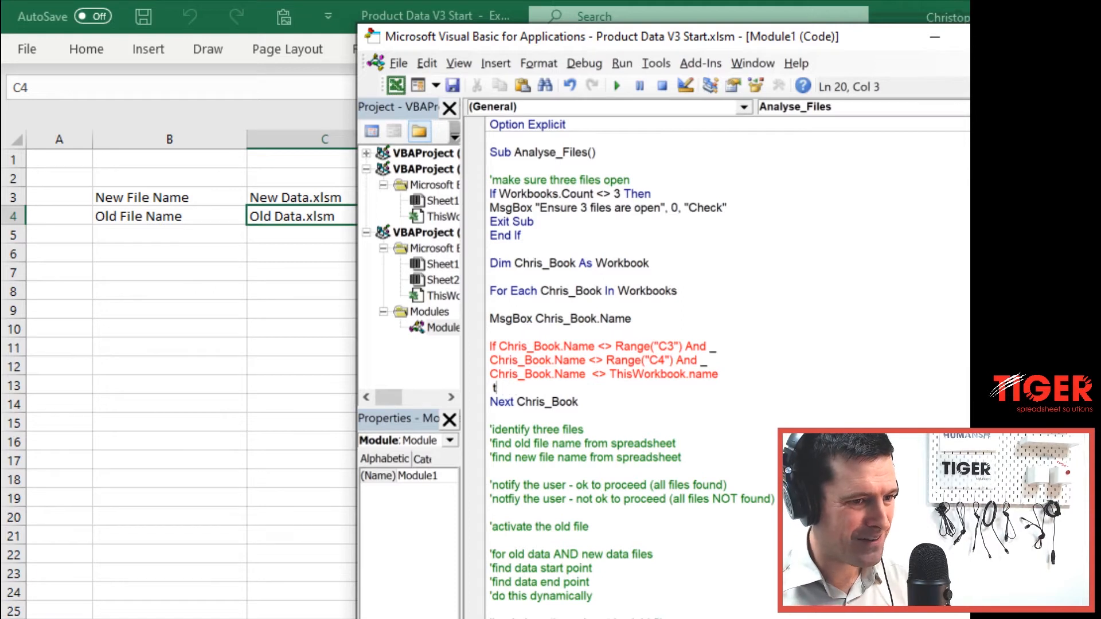
pyautogui.write('th')
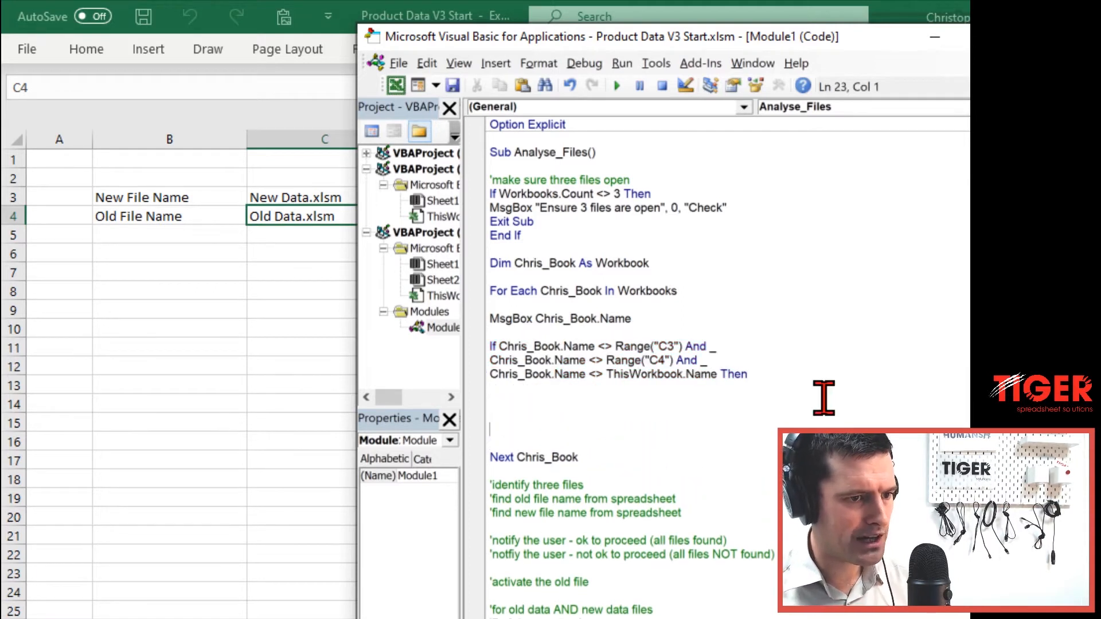
pyautogui.write('End If')
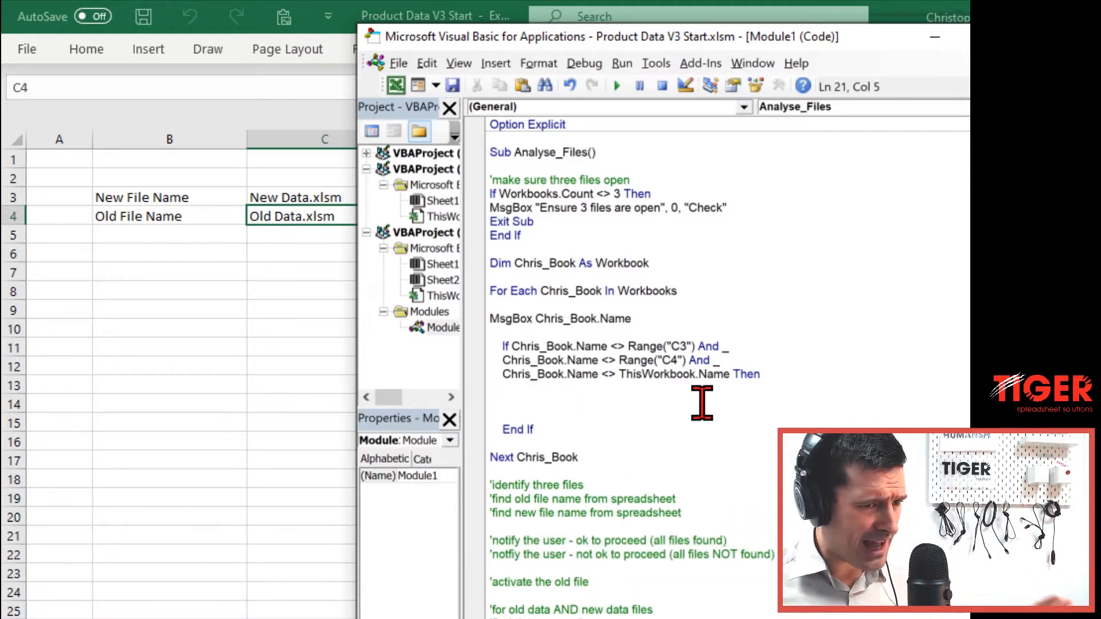
pyautogui.write('MSg')
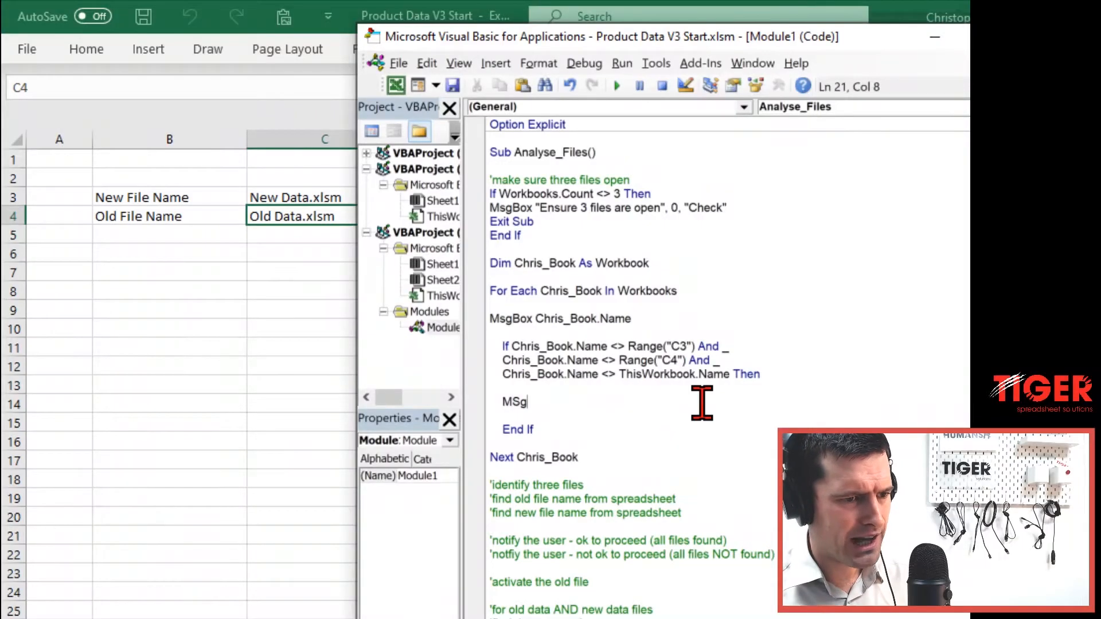
# - Type MsgBox "There is a problem " & Chris_Book.Name inside the If block
pyautogui.write('box')
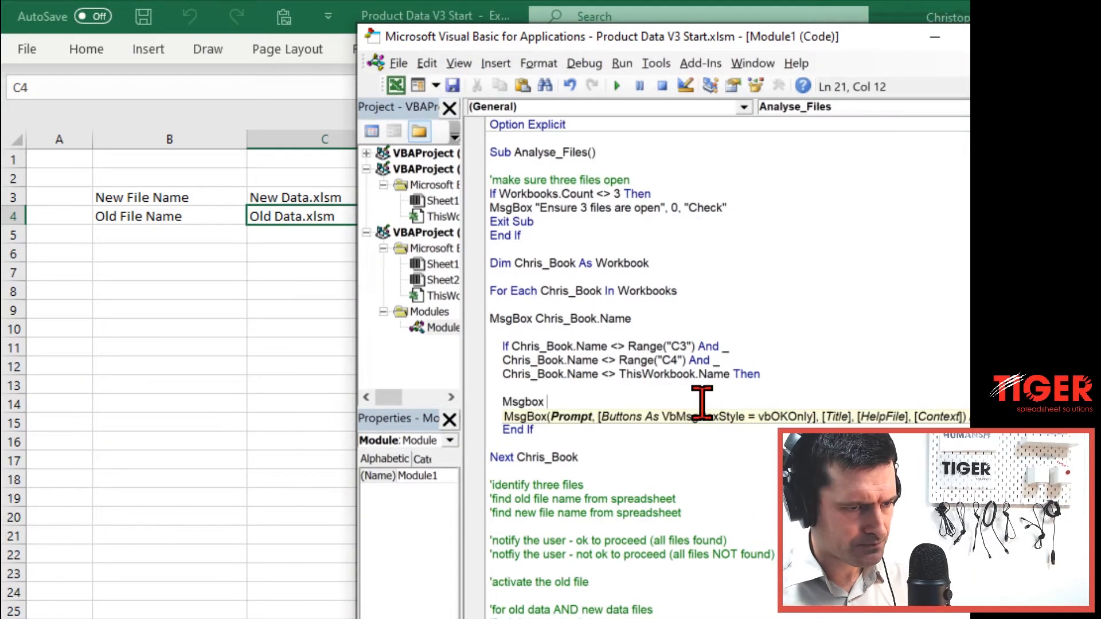
pyautogui.write('"There is a problem')
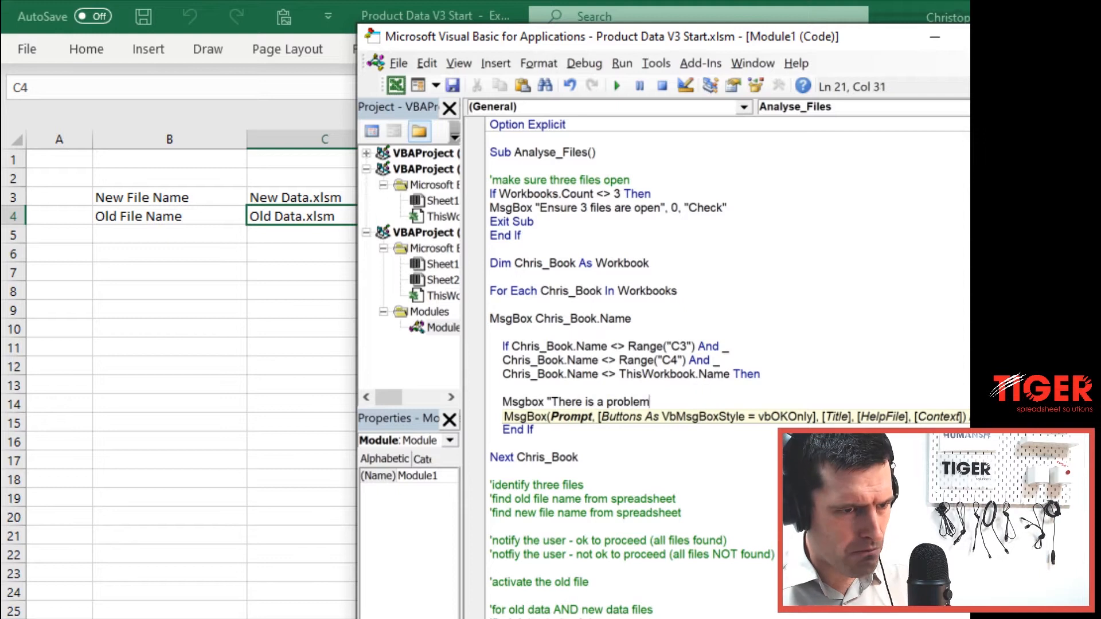
pyautogui.write('" "')
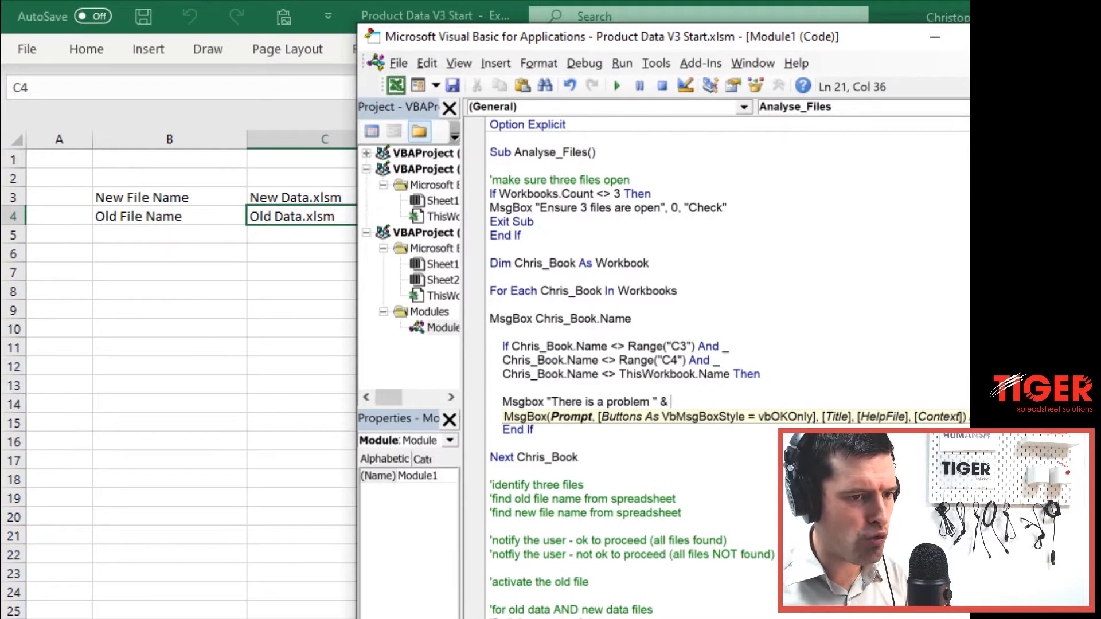
pyautogui.write('Chris_')
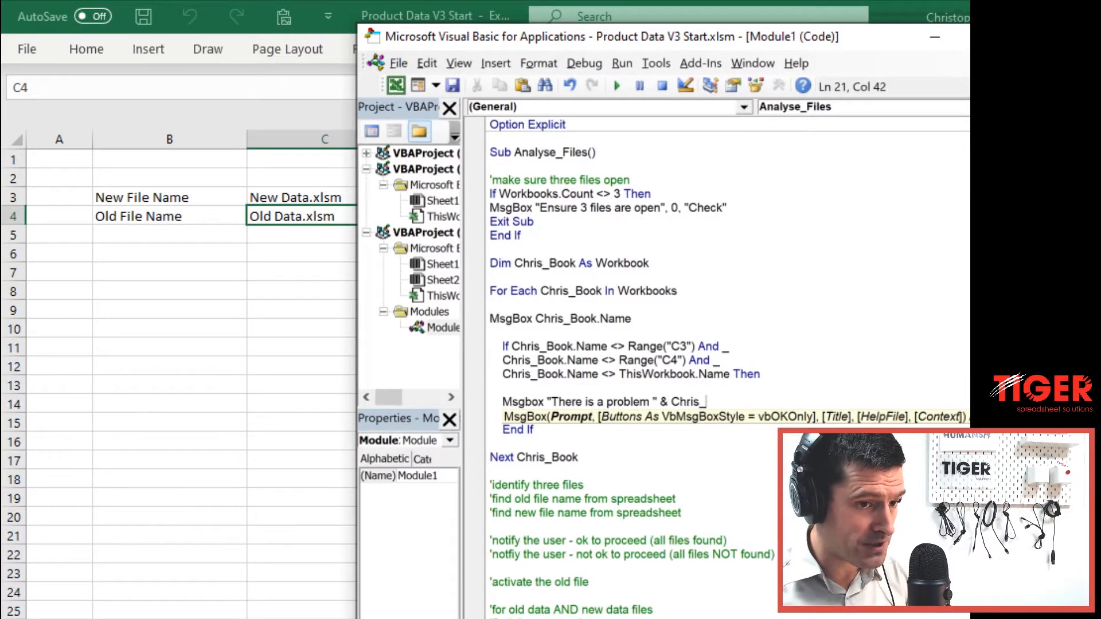
pyautogui.write('Book.Name')
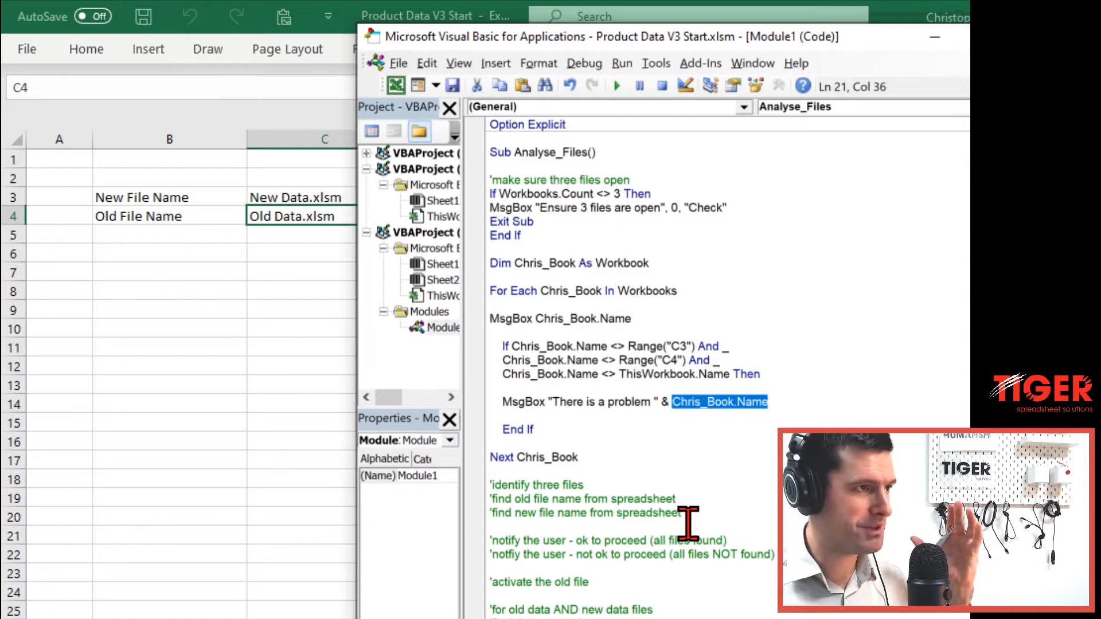
pyautogui.click(582, 291)
pyautogui.write('with ')
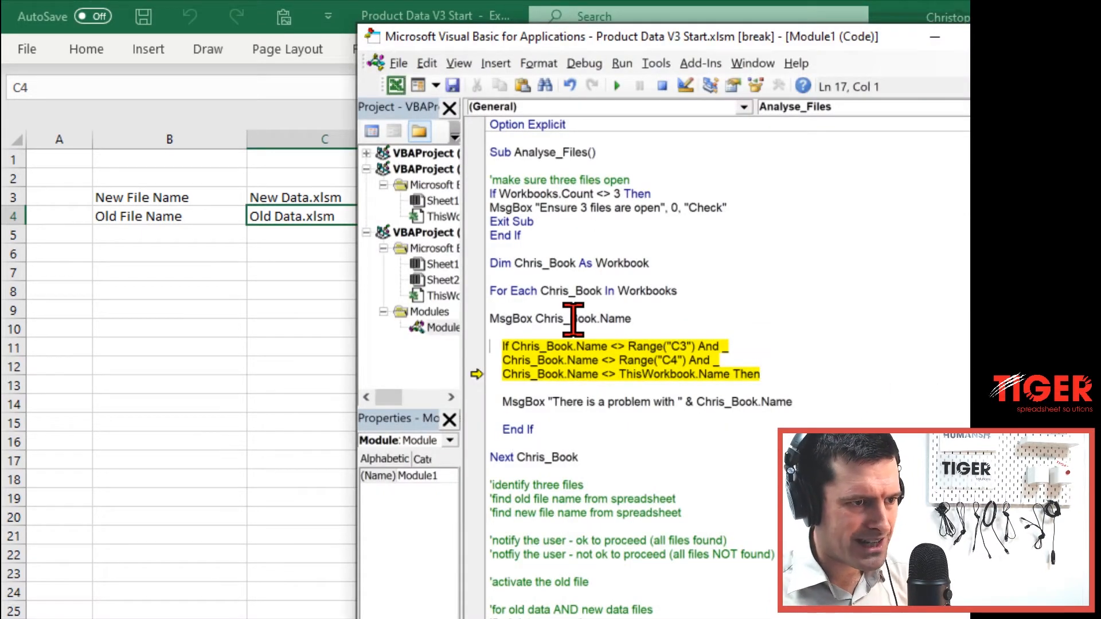
pyautogui.moveTo(735, 442)
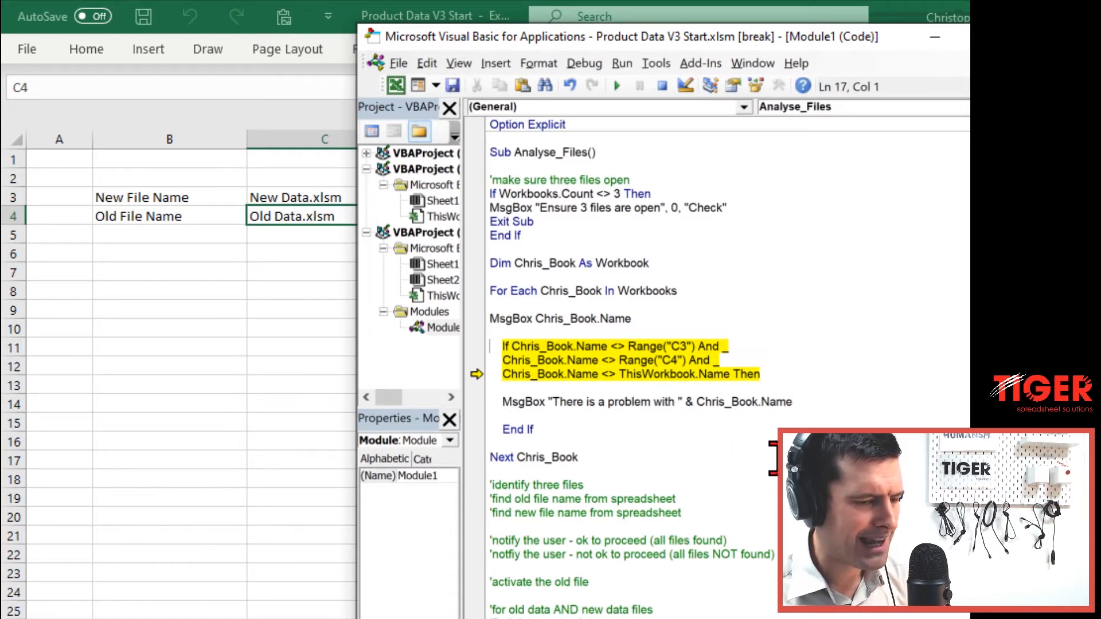
# - Step through the macro with F8 and dismiss the workbook name message
pyautogui.press('F8')
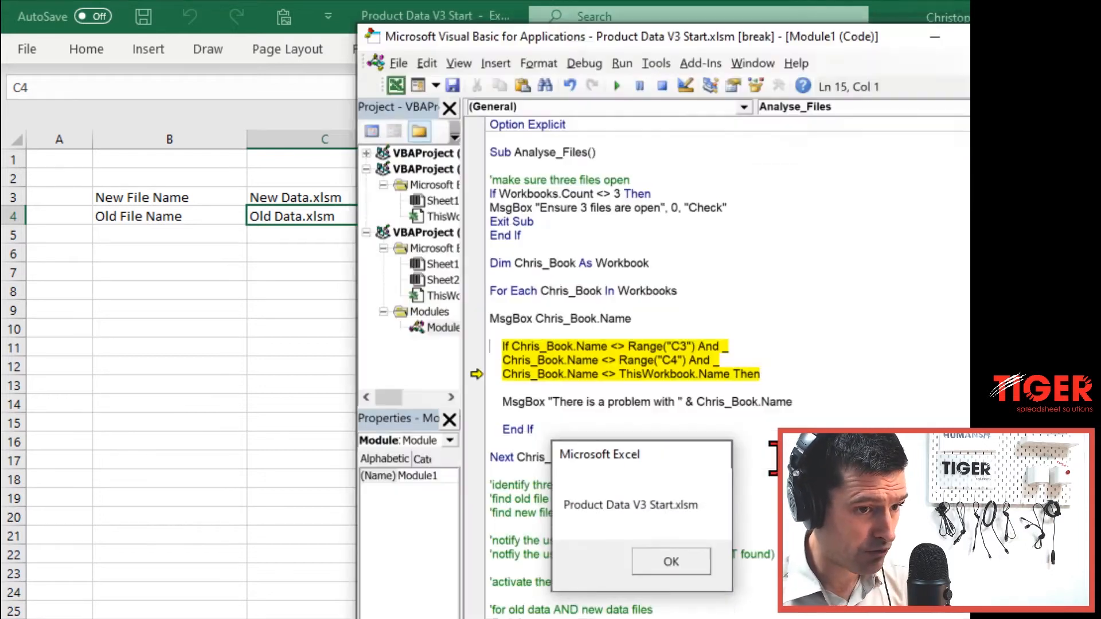
pyautogui.click(670, 561)
pyautogui.write(' 2')
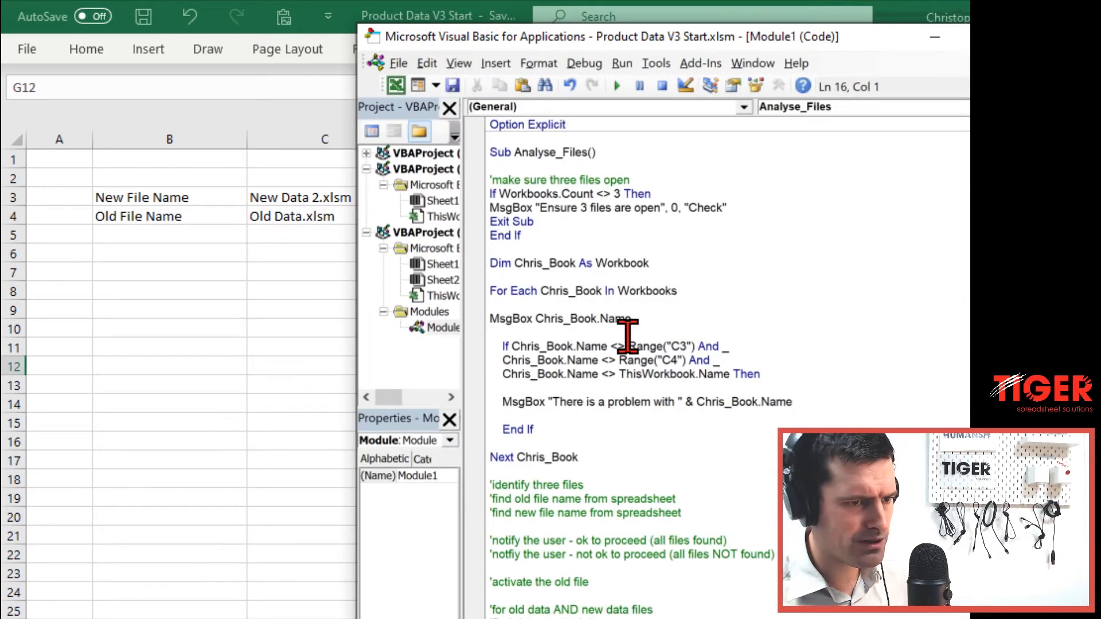
# - Run Analyse_Files again with C3 set to New Data 2.xlsm
pyautogui.click(615, 85)
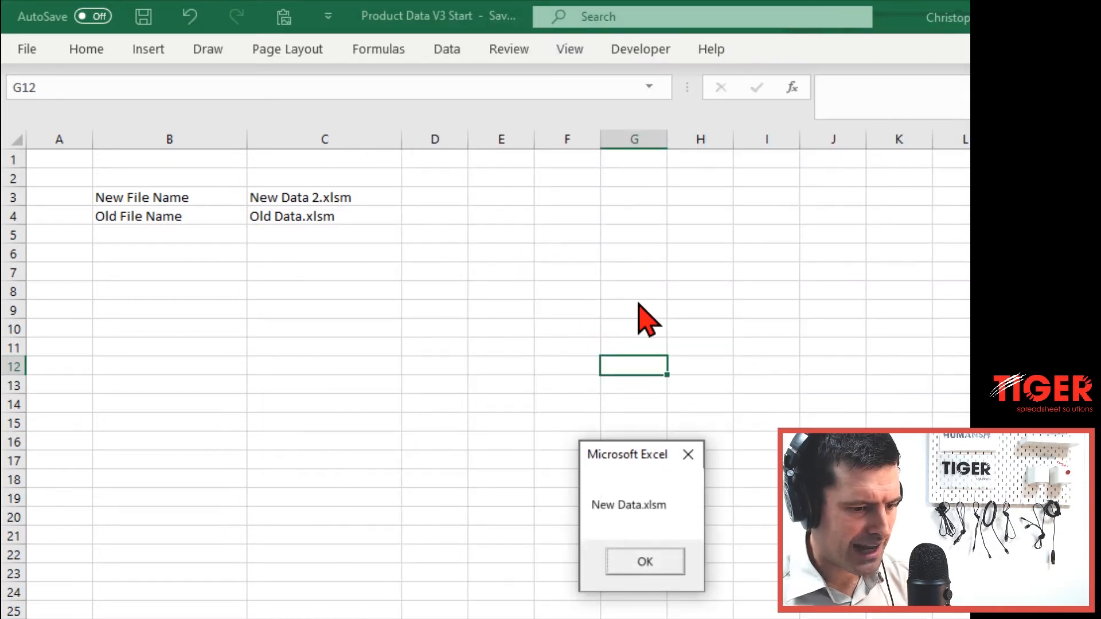
# - Dismiss the New Data.xlsm, 'problem with New Data.xlsm', and Product Data V3 Start.xlsm messages
pyautogui.click(644, 561)
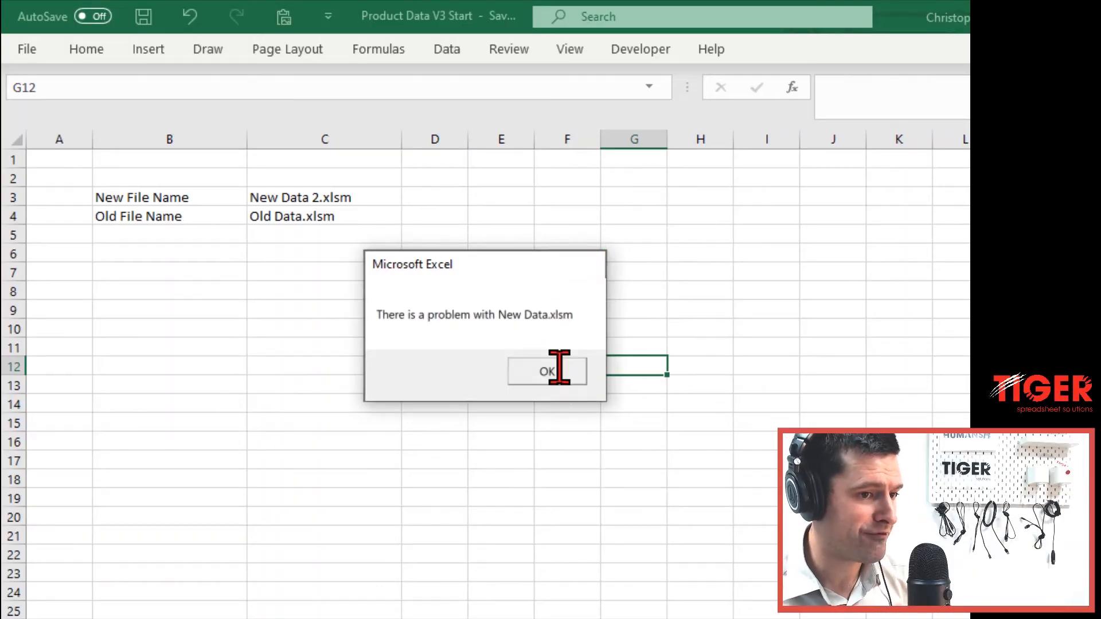
pyautogui.click(547, 371)
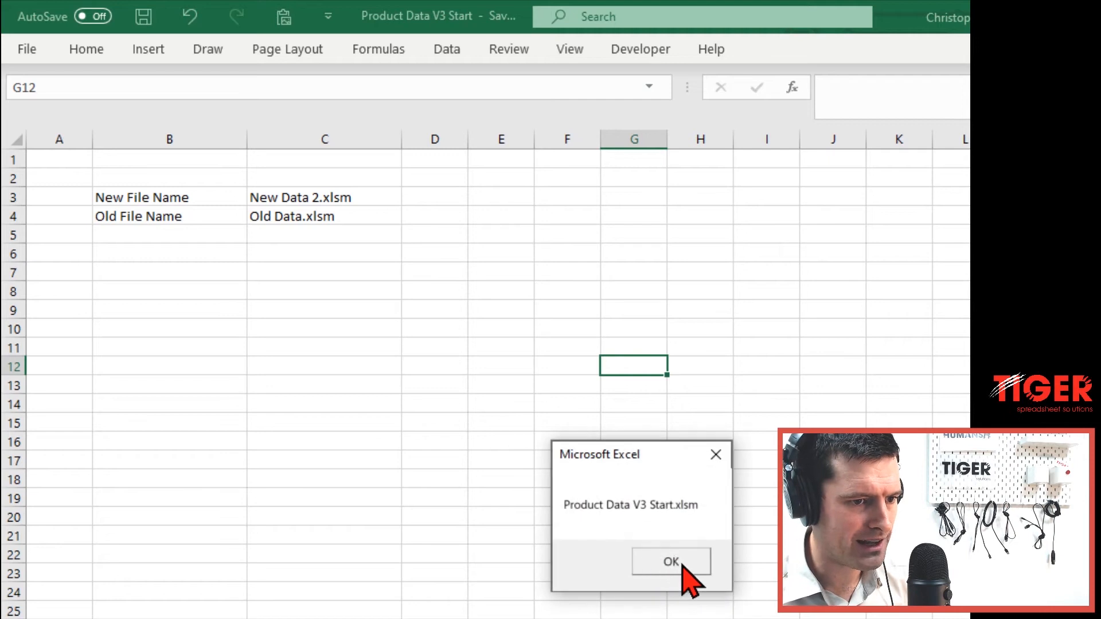
pyautogui.click(669, 562)
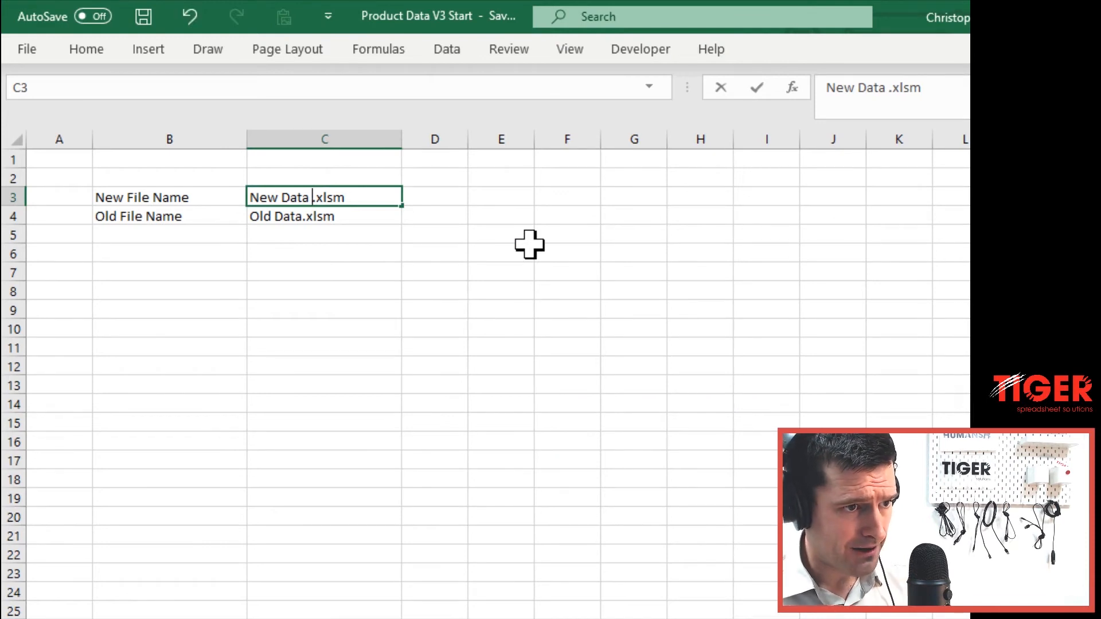
# - Restore cell C3 to New Data.xlsm and confirm the entry
pyautogui.click(435, 347)
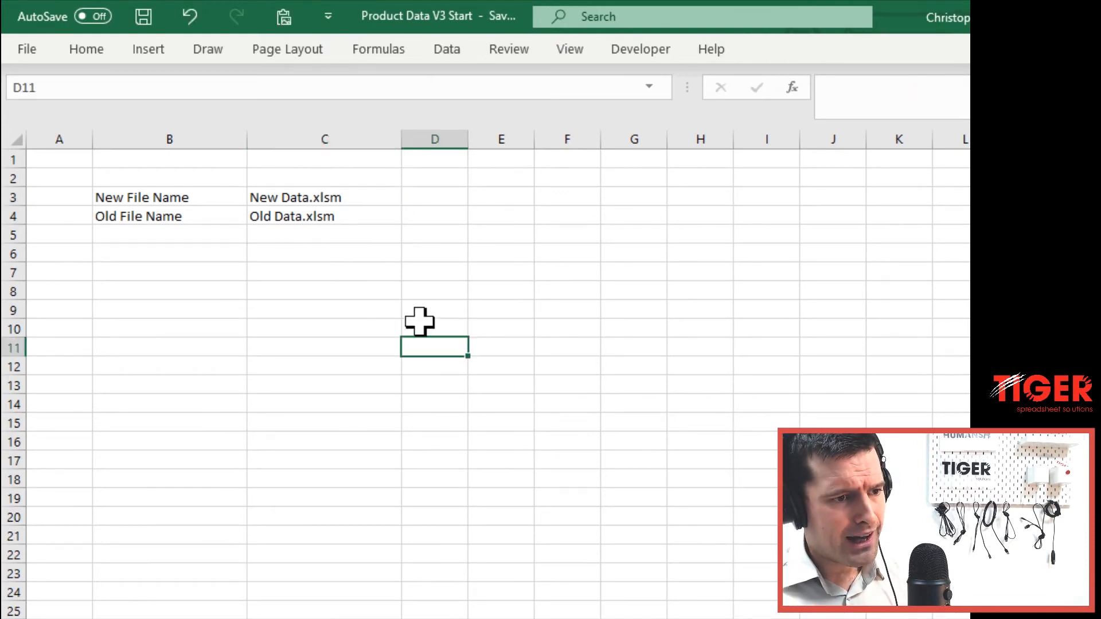
pyautogui.click(26, 49)
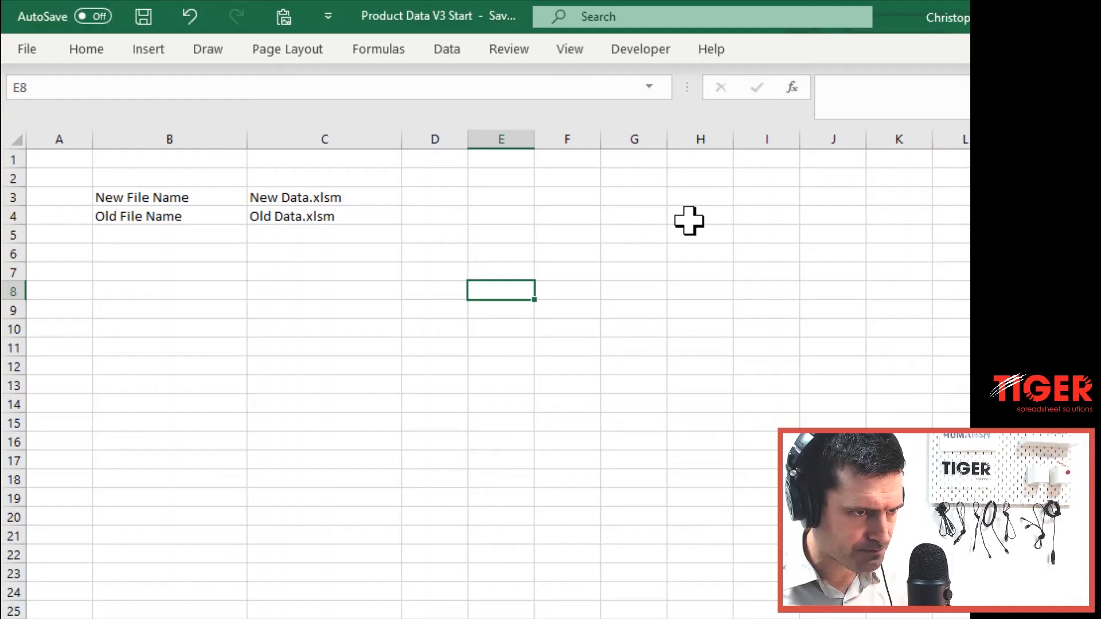
# - Return to the macro code and comment out the Exit Sub line
pyautogui.press('alt+F11')
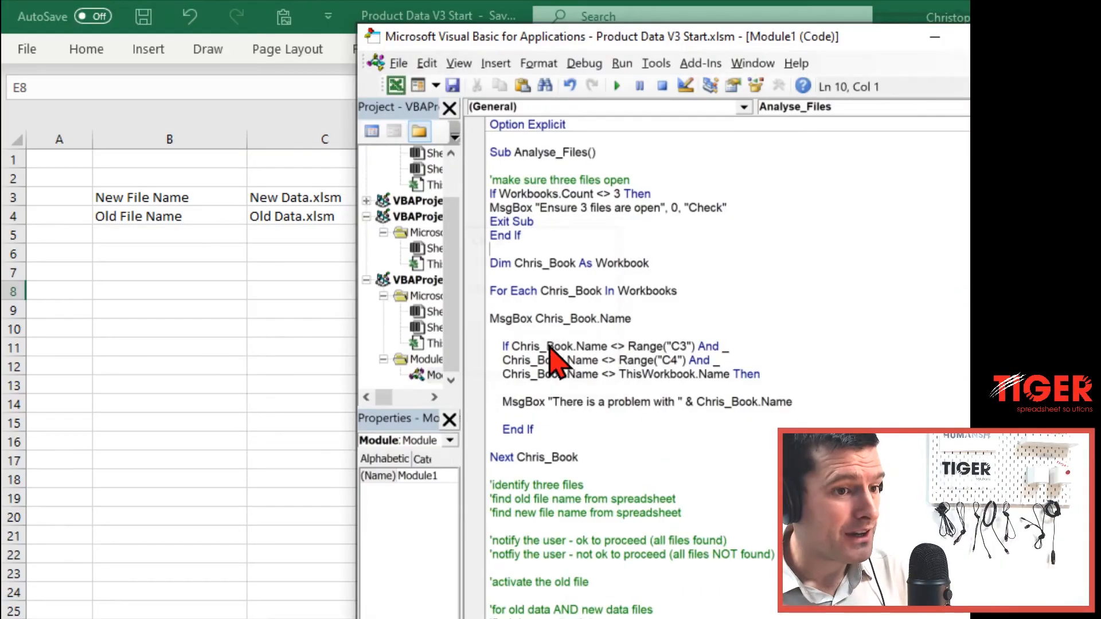
pyautogui.click(491, 217)
pyautogui.write("'")
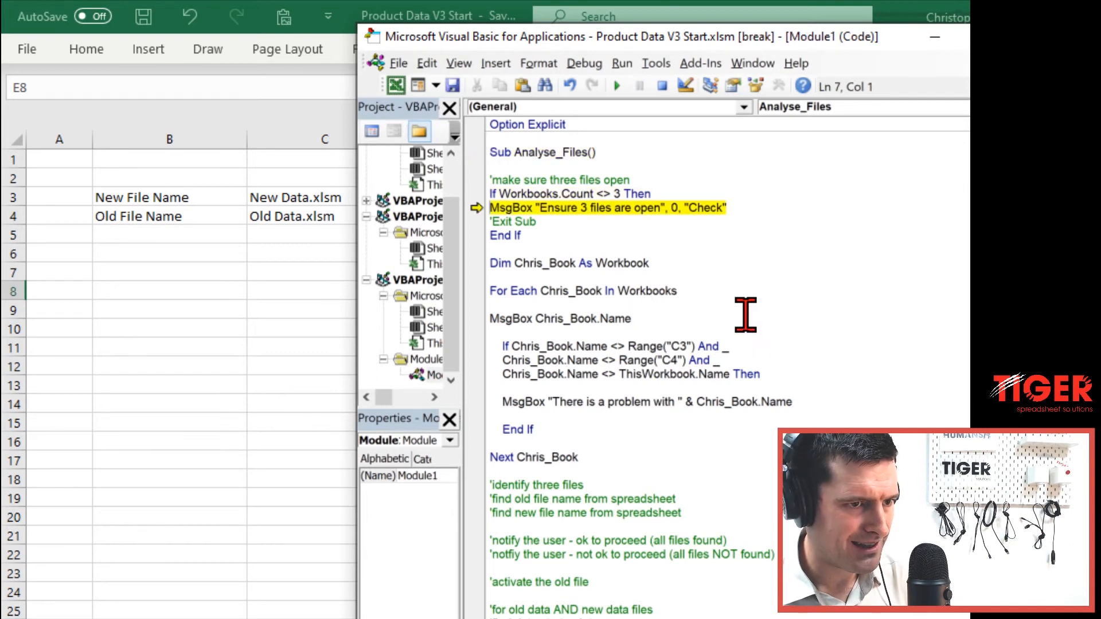
# - Step through the loop to Book3 and dismiss its name and 'problem with Book3' messages
pyautogui.press('F8')
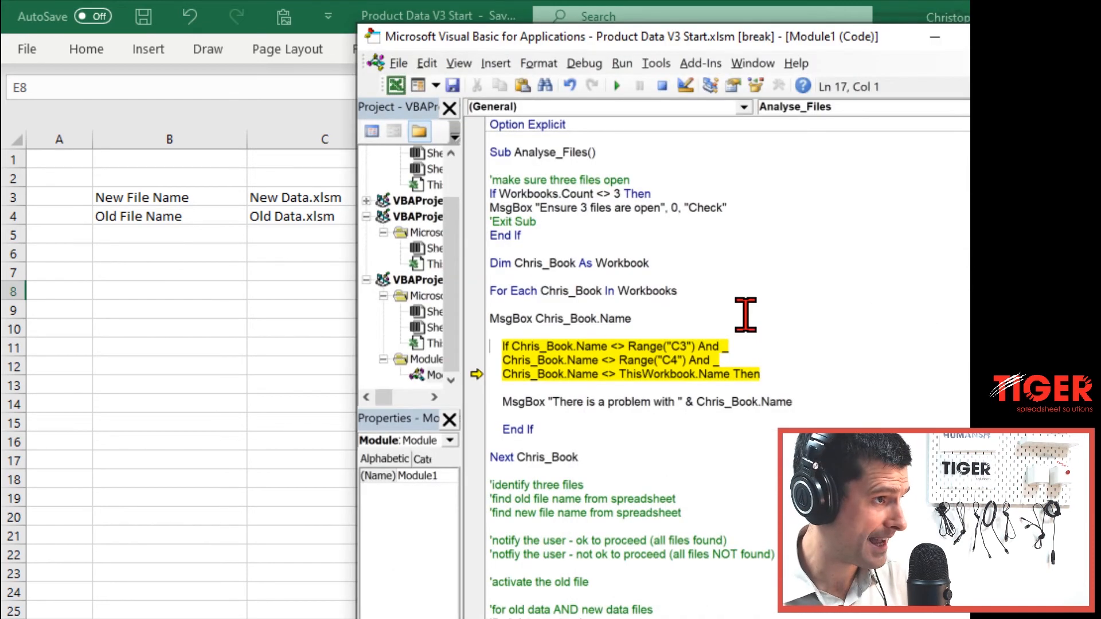
pyautogui.press('F8')
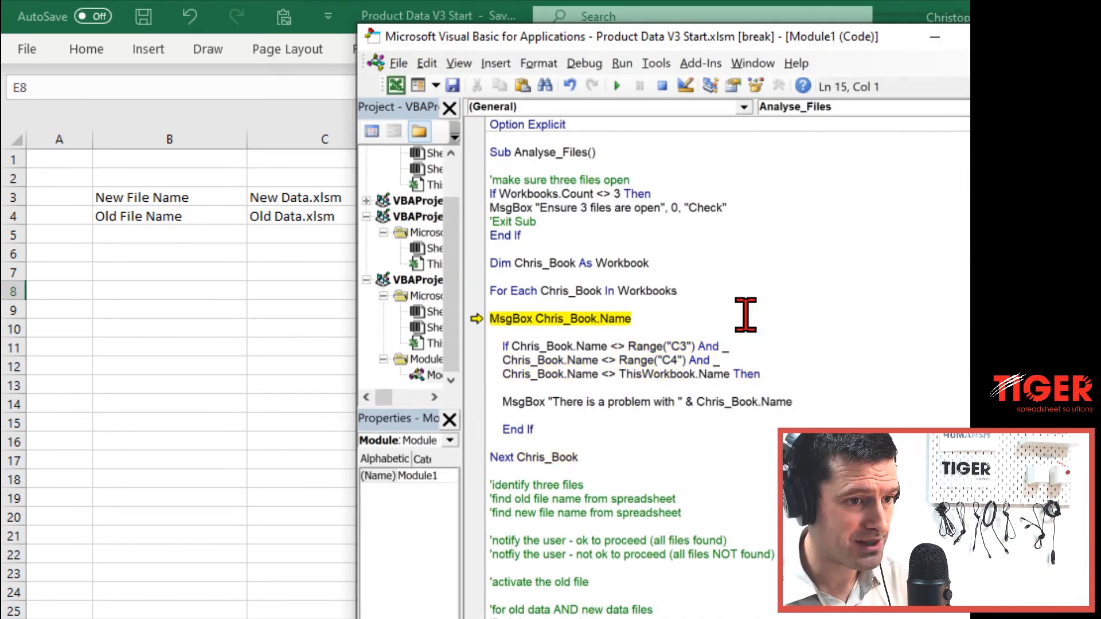
pyautogui.press('F8')
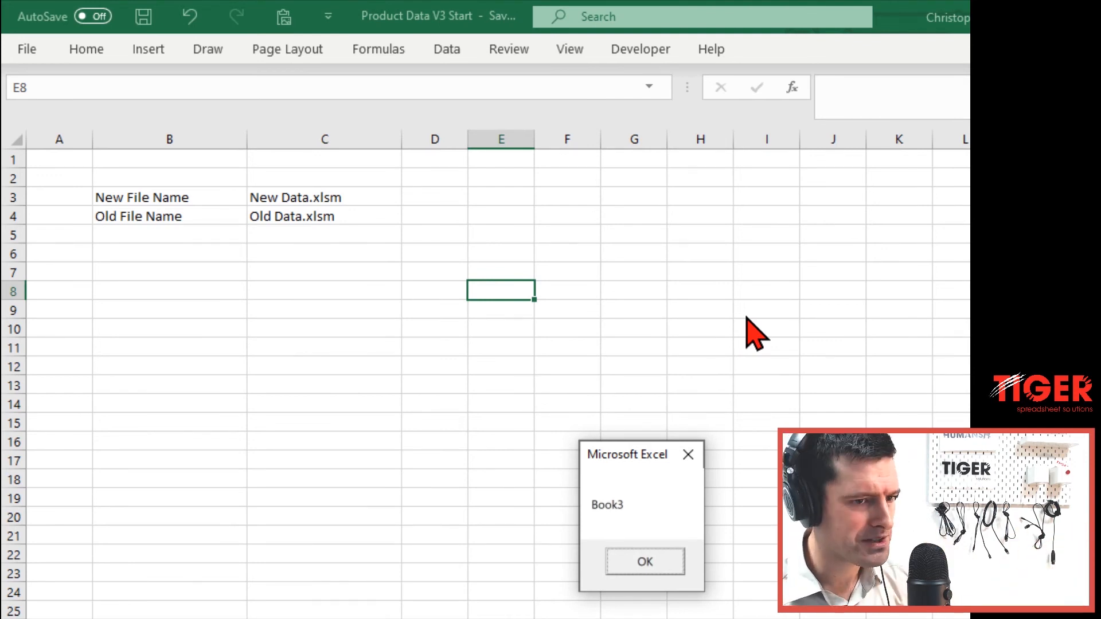
pyautogui.click(643, 560)
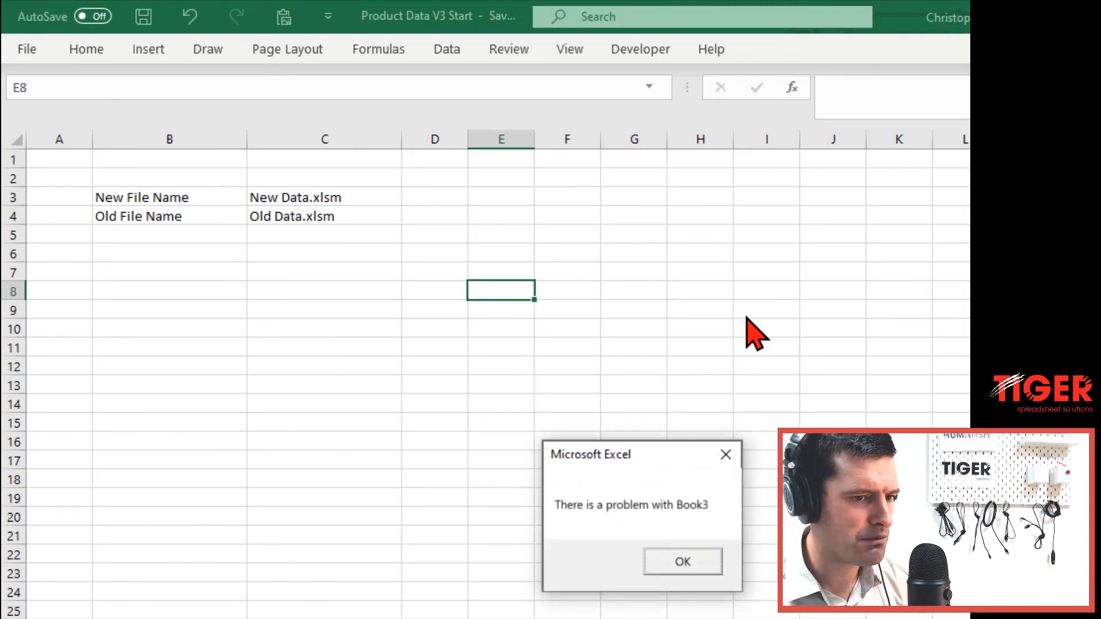
pyautogui.moveTo(641, 454); pyautogui.dragTo(466, 215)
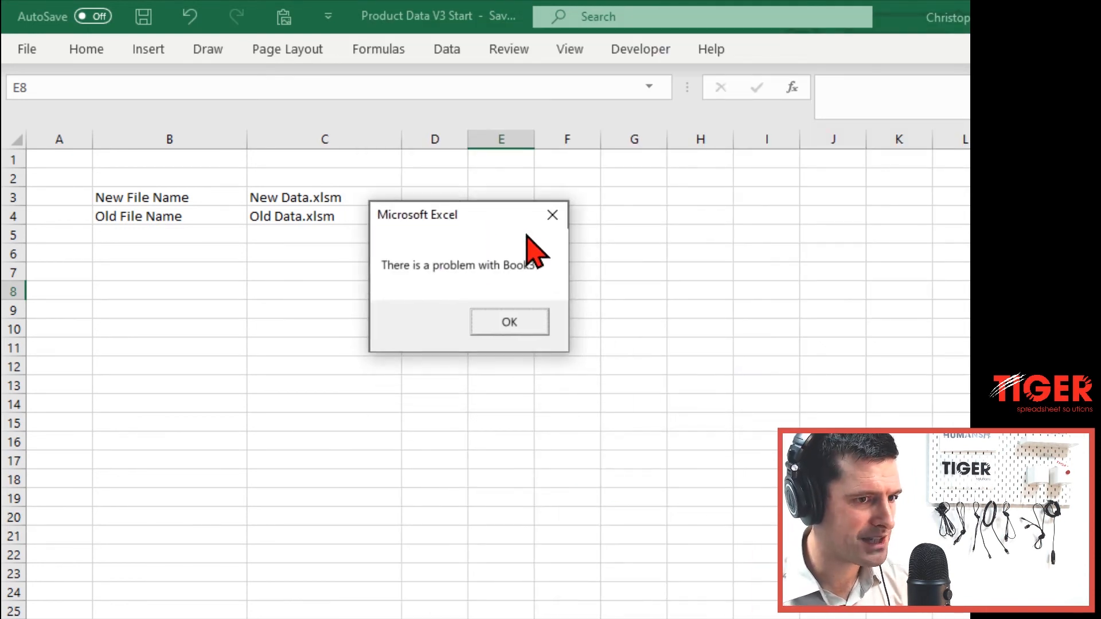
pyautogui.click(509, 322)
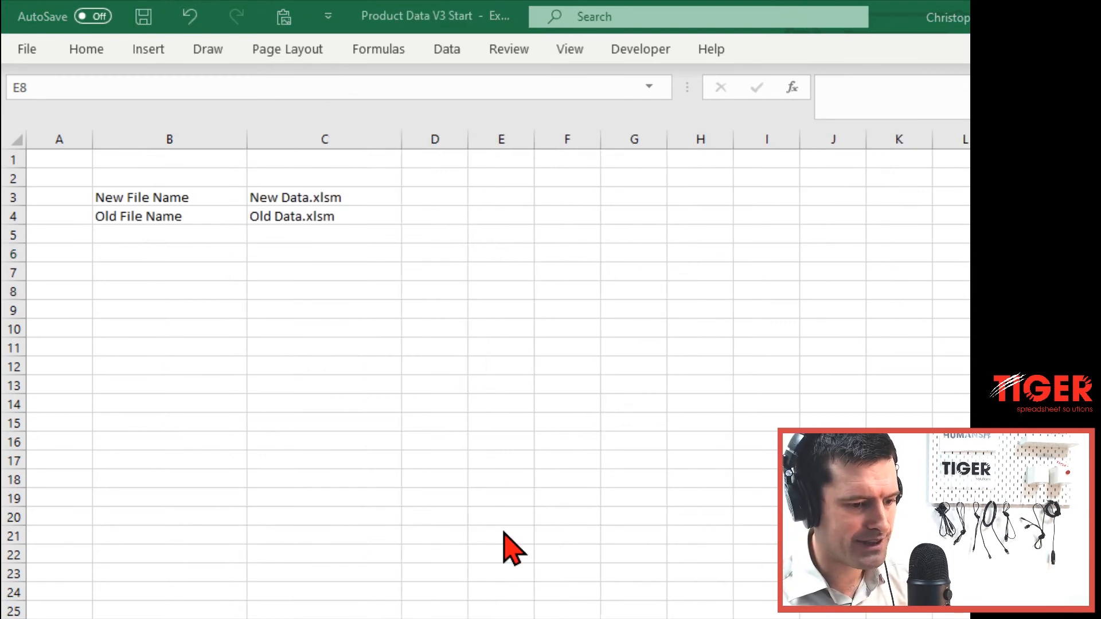
# - Return to the code and remove the apostrophe so Exit Sub runs again
pyautogui.press('Alt+F11')
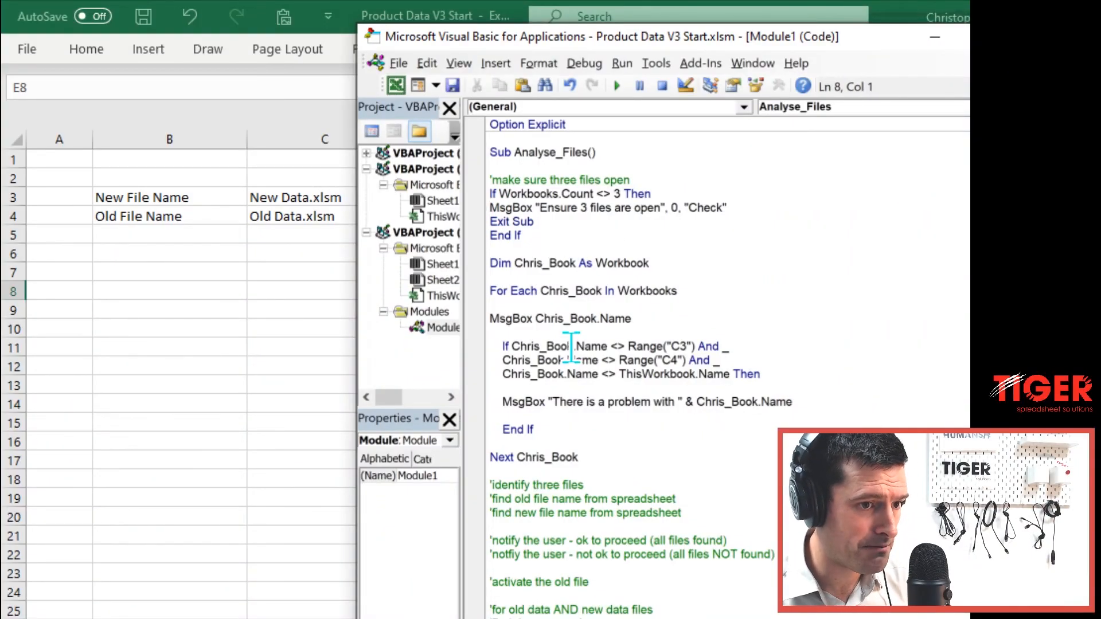
pyautogui.click(632, 328)
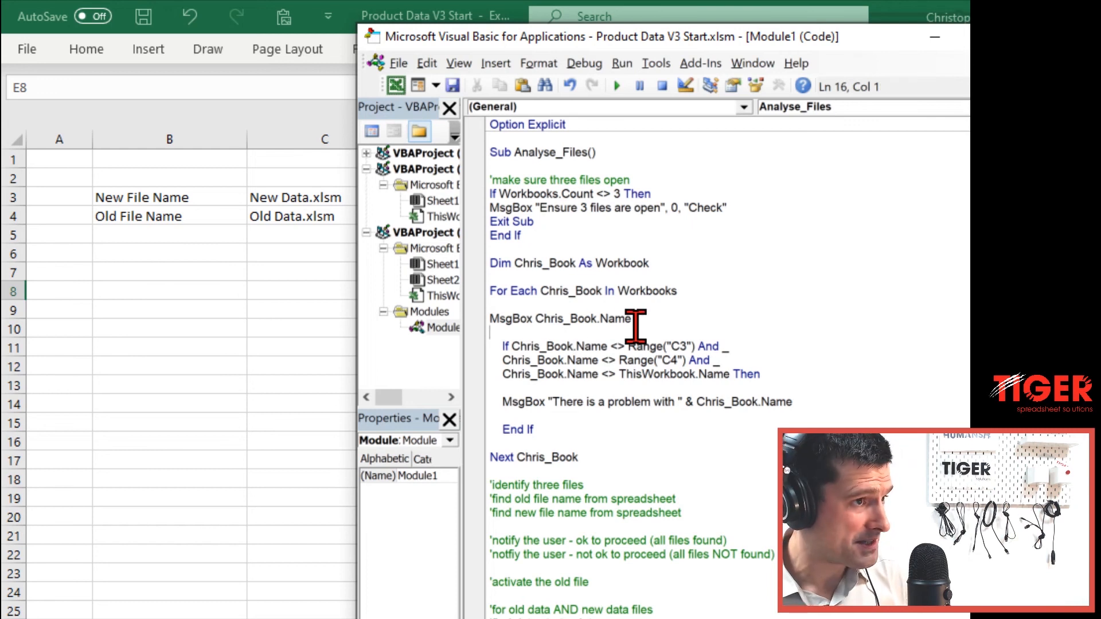
pyautogui.click(548, 429)
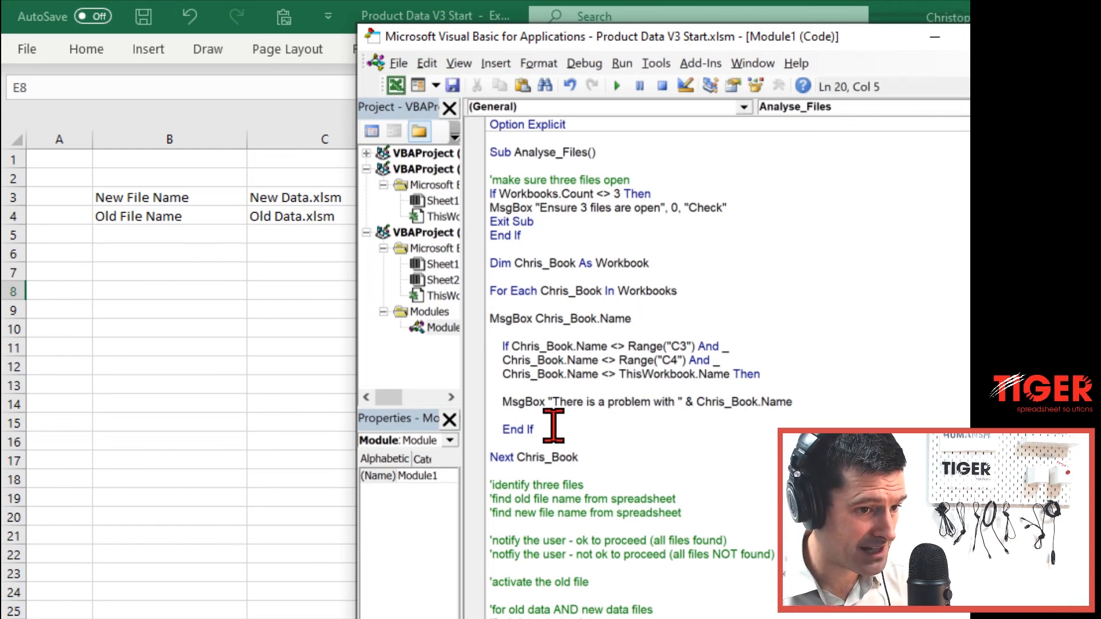